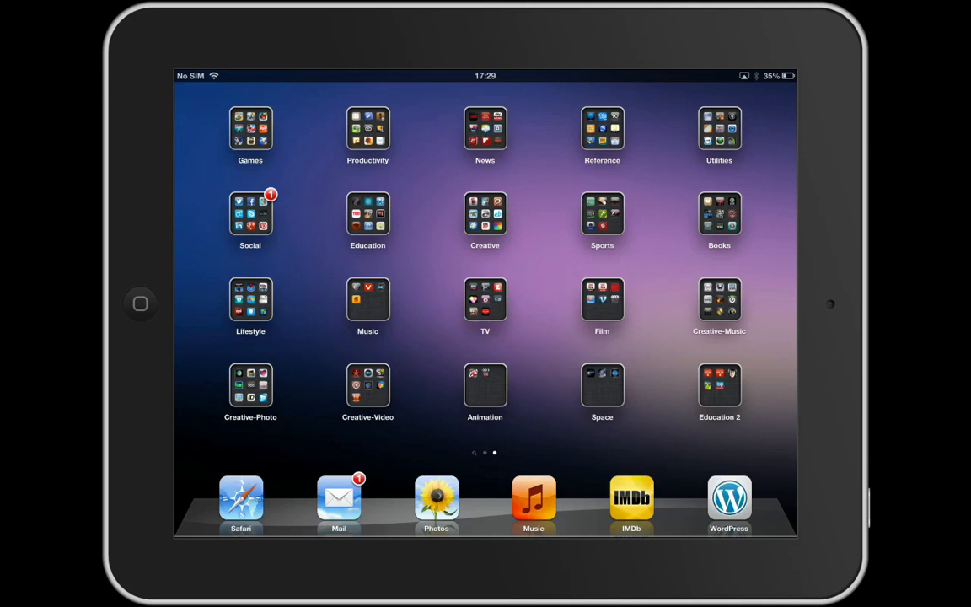
# Open the Utilities folder, close it, then open the Productivity folder on the home screen.
pyautogui.click(718, 128)
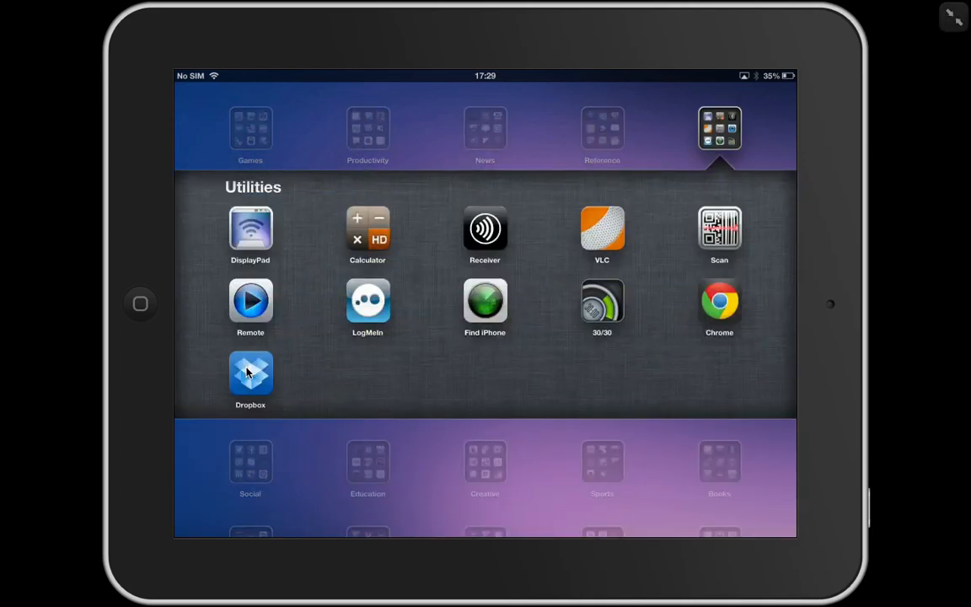
pyautogui.click(485, 301)
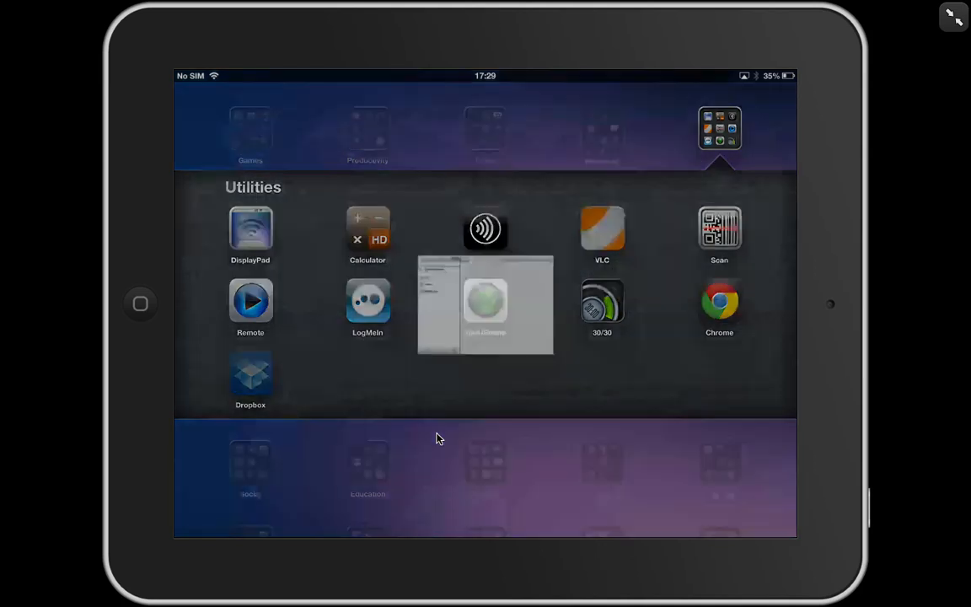
pyautogui.click(249, 377)
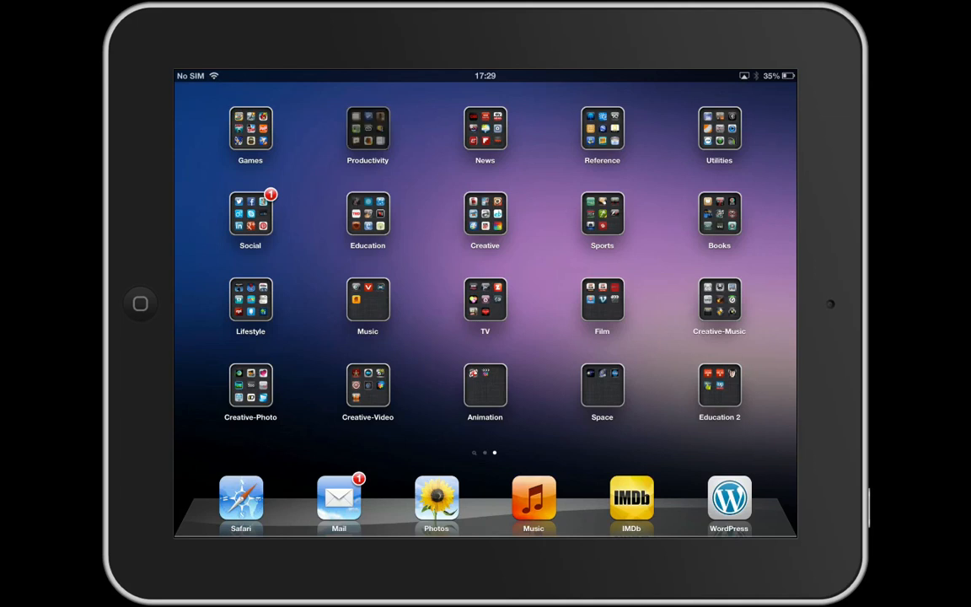
pyautogui.click(367, 128)
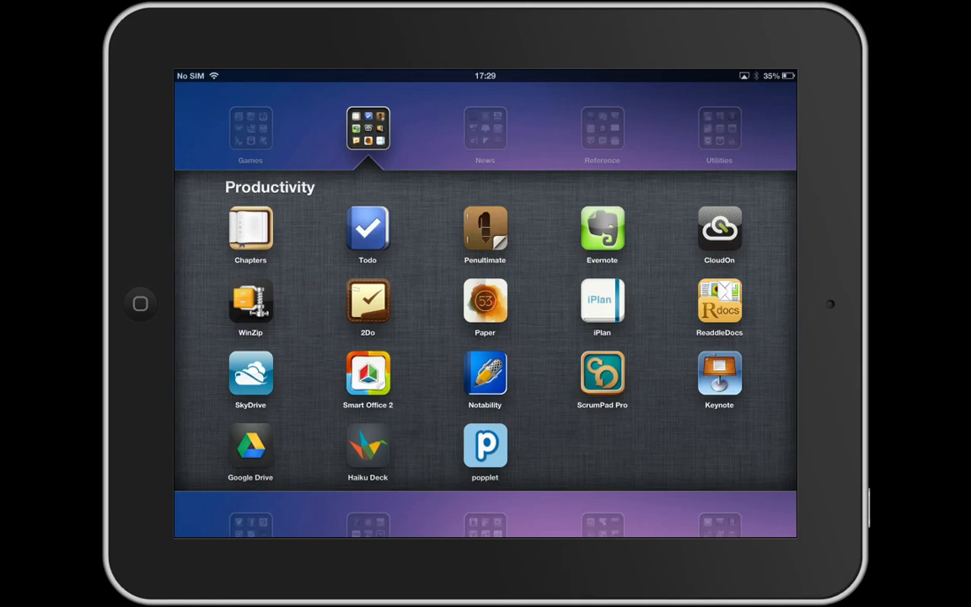
# Launch Keynote from the Productivity folder to show its saved presentations.
pyautogui.click(718, 374)
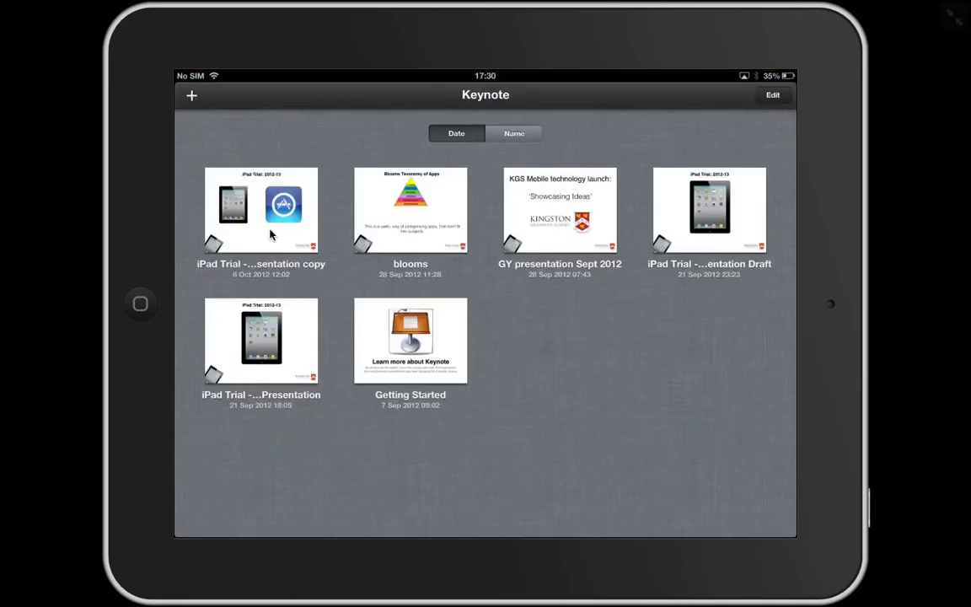
pyautogui.moveTo(833, 322)
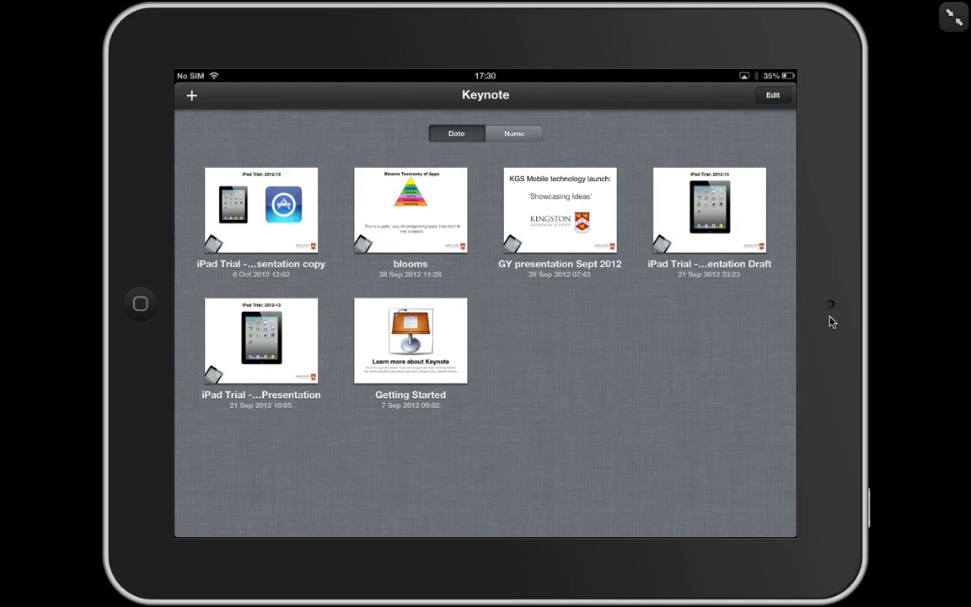
pyautogui.moveTo(346, 247)
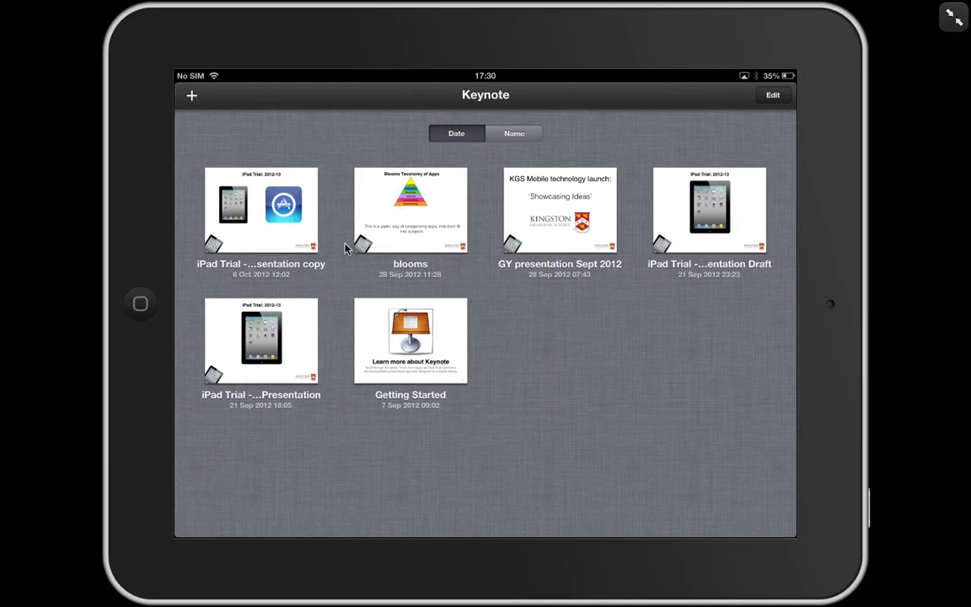
pyautogui.moveTo(396, 226)
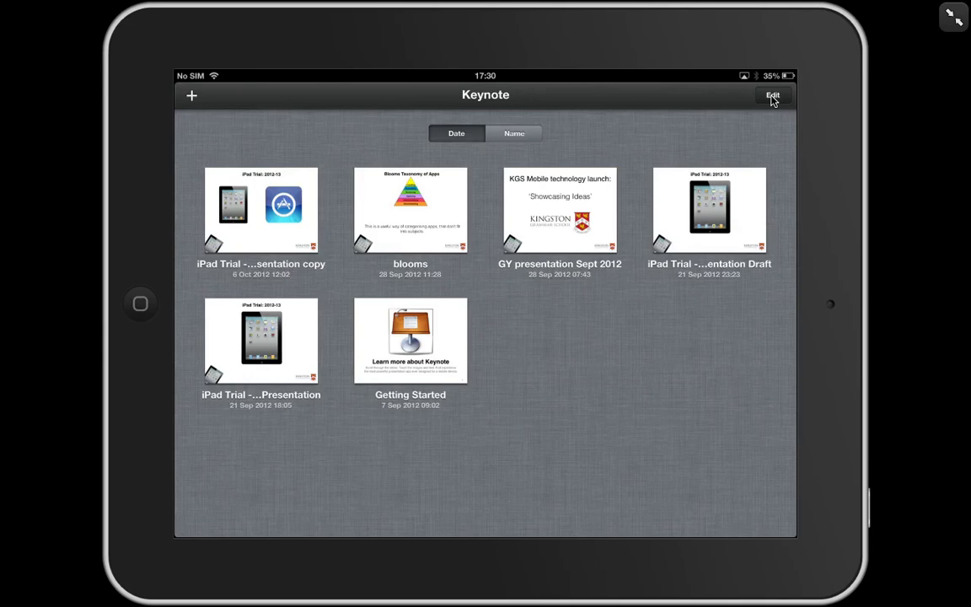
# Select the blooms presentation and share it via Open in Another App, listing target apps.
pyautogui.click(773, 95)
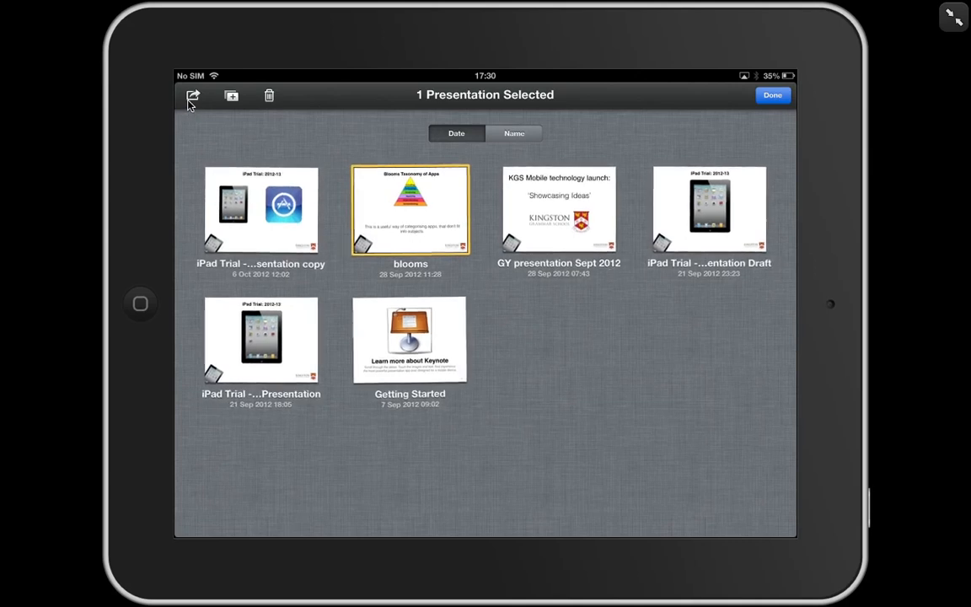
pyautogui.click(192, 94)
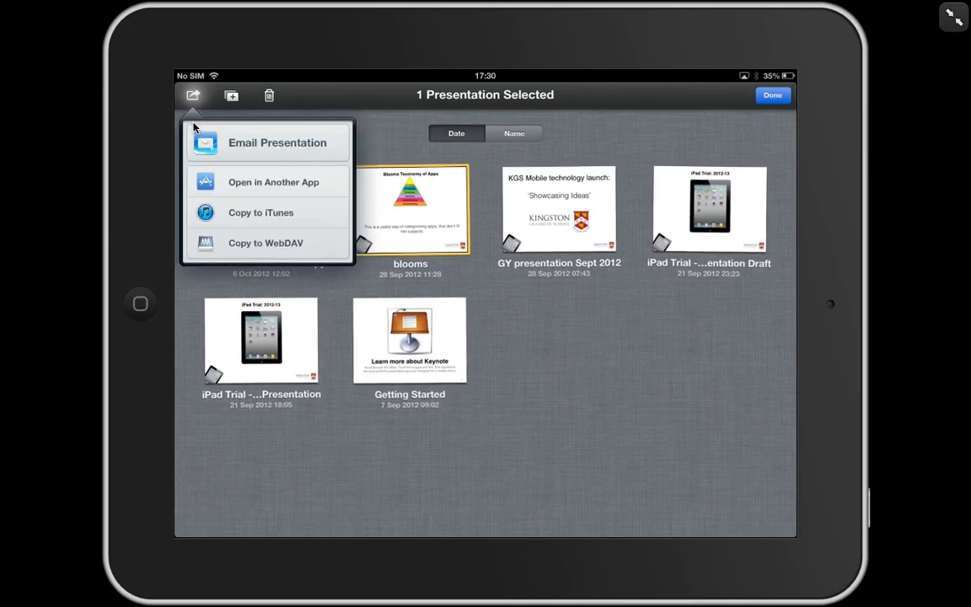
pyautogui.moveTo(280, 186)
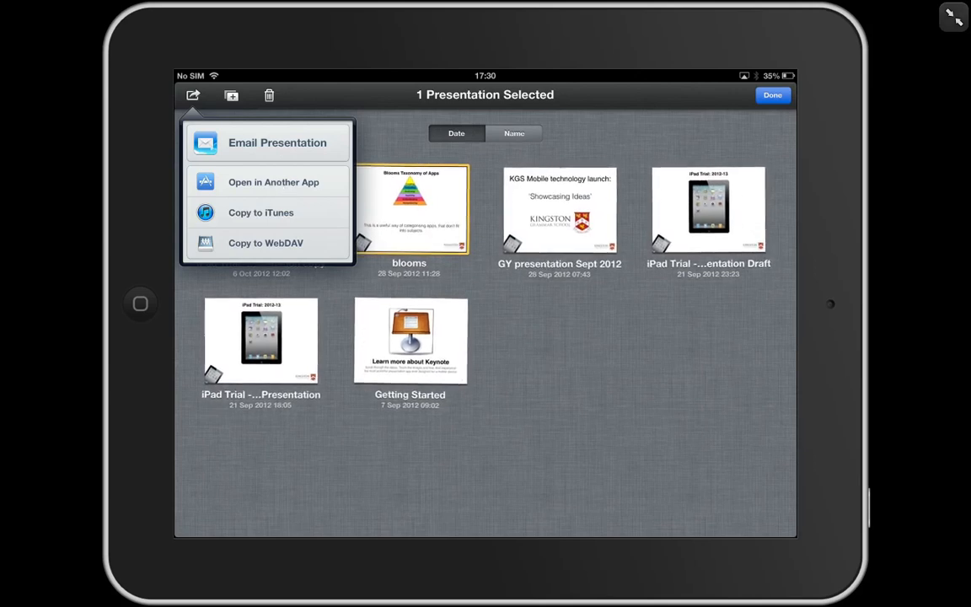
pyautogui.click(273, 182)
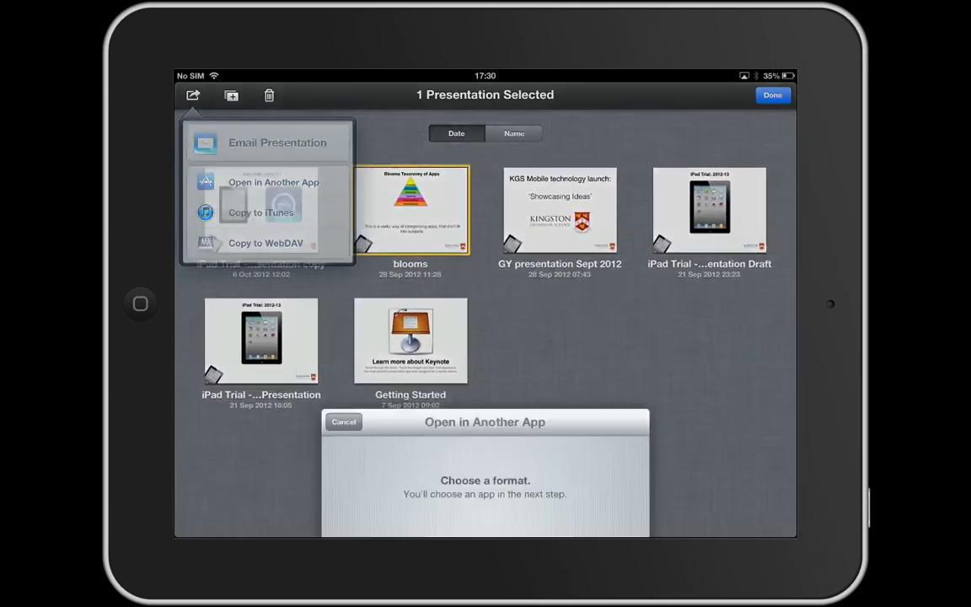
pyautogui.click(273, 182)
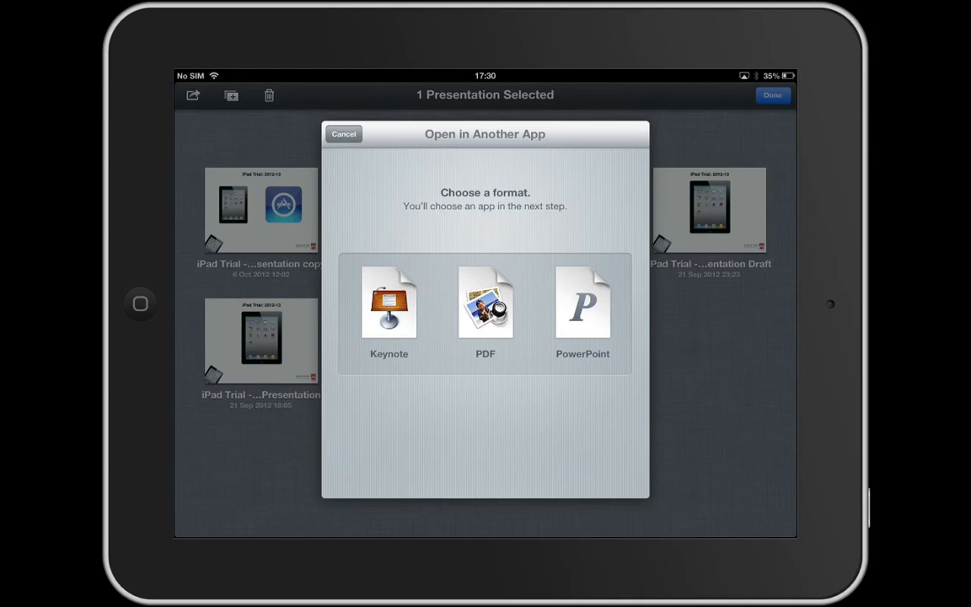
pyautogui.moveTo(870, 510)
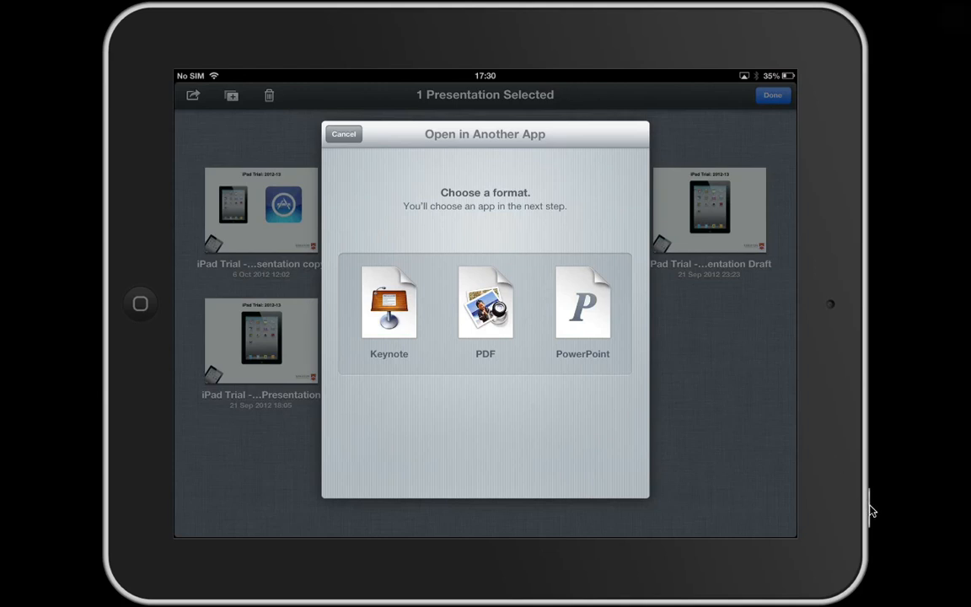
pyautogui.moveTo(503, 419)
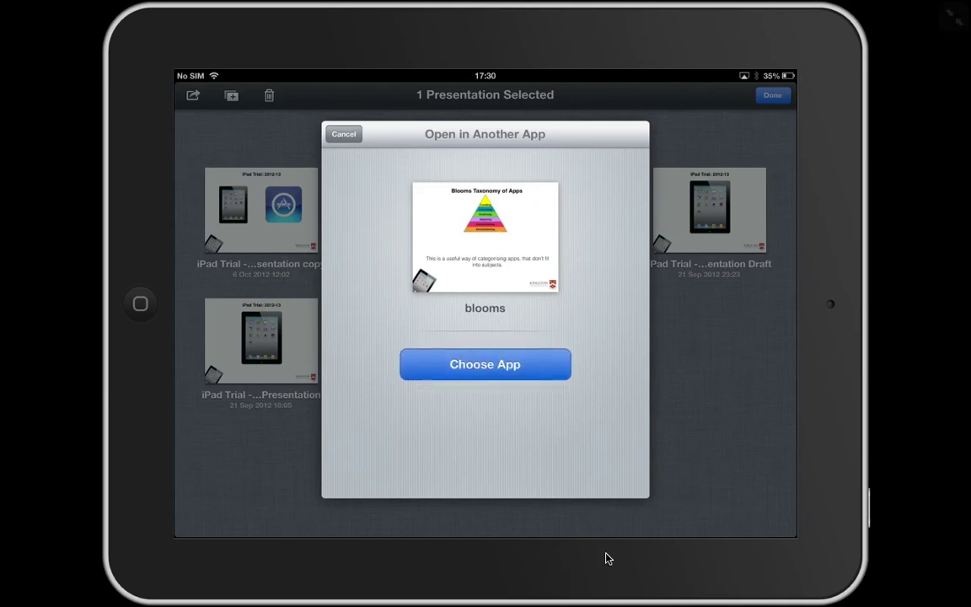
pyautogui.click(486, 364)
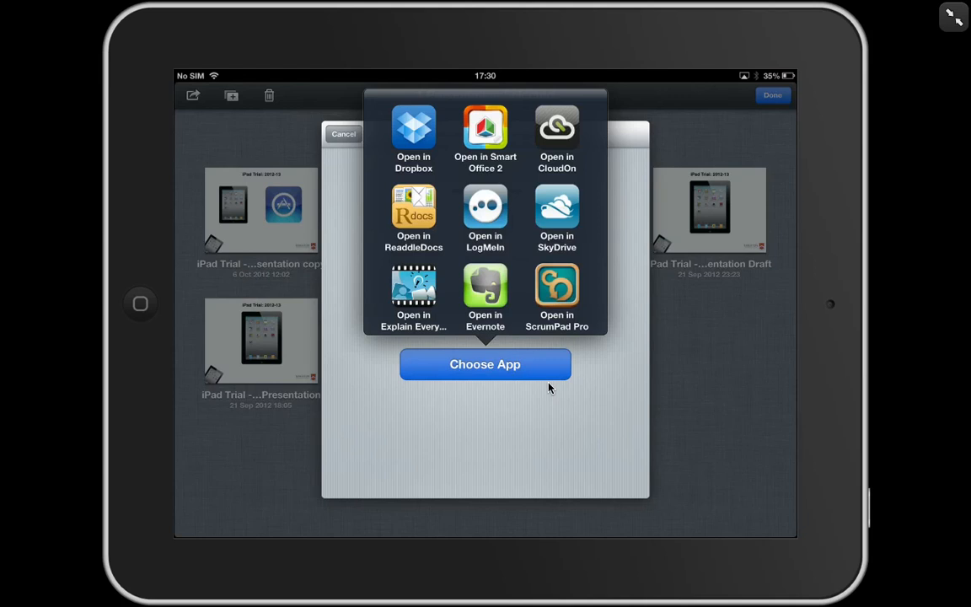
pyautogui.moveTo(421, 264)
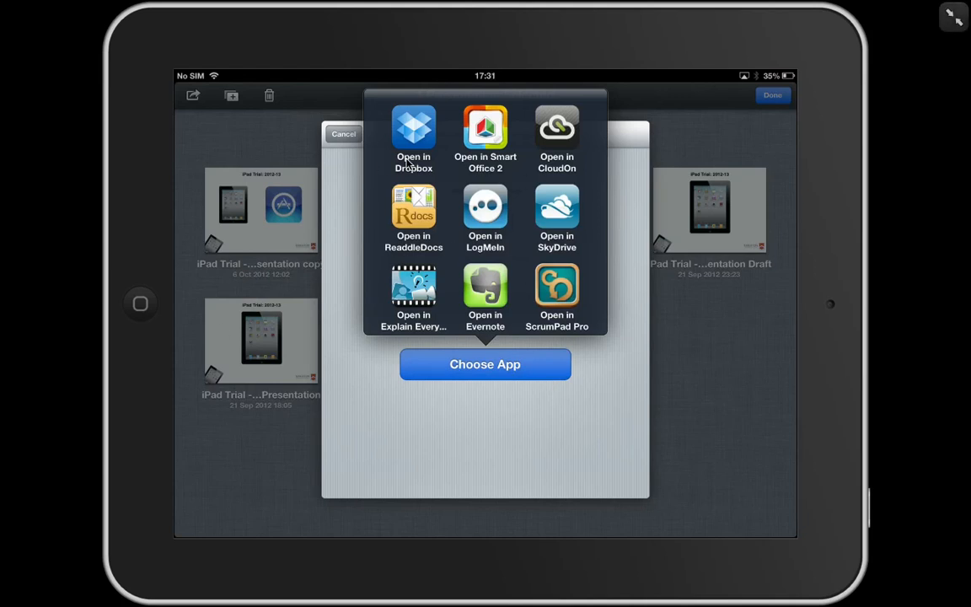
# Send blooms.ppt to Dropbox and bring up the destination folder chooser.
pyautogui.click(413, 131)
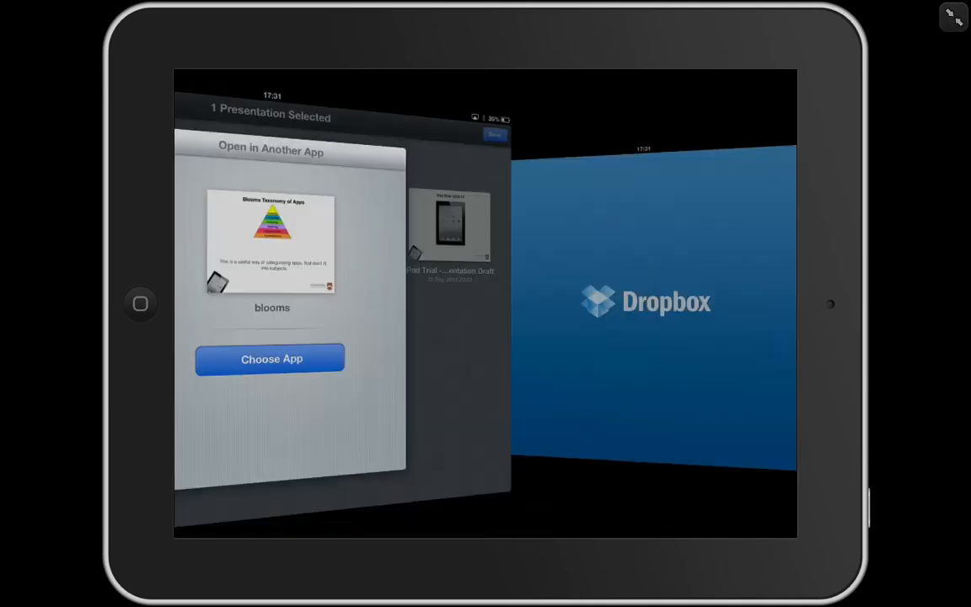
pyautogui.click(272, 358)
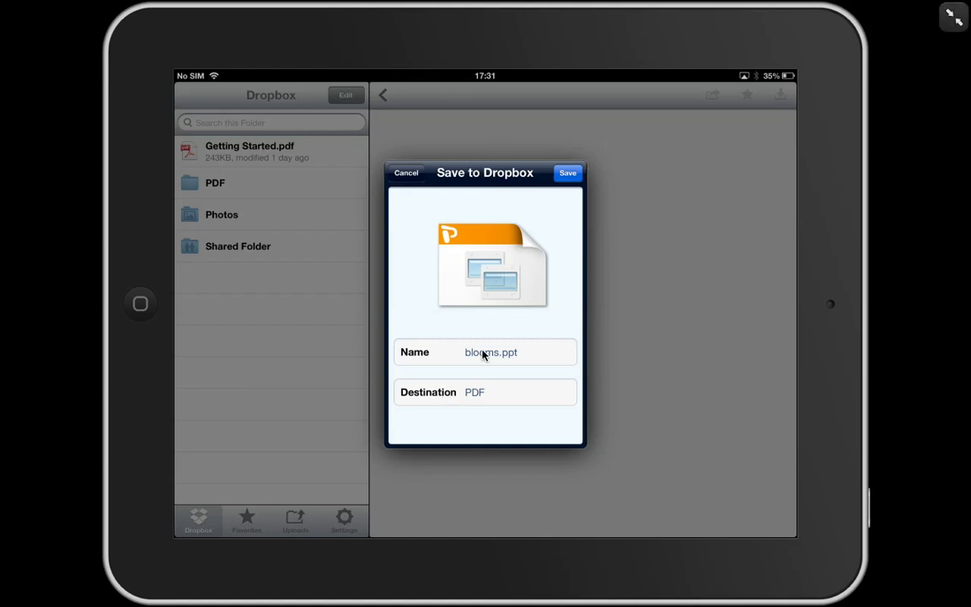
pyautogui.click(490, 352)
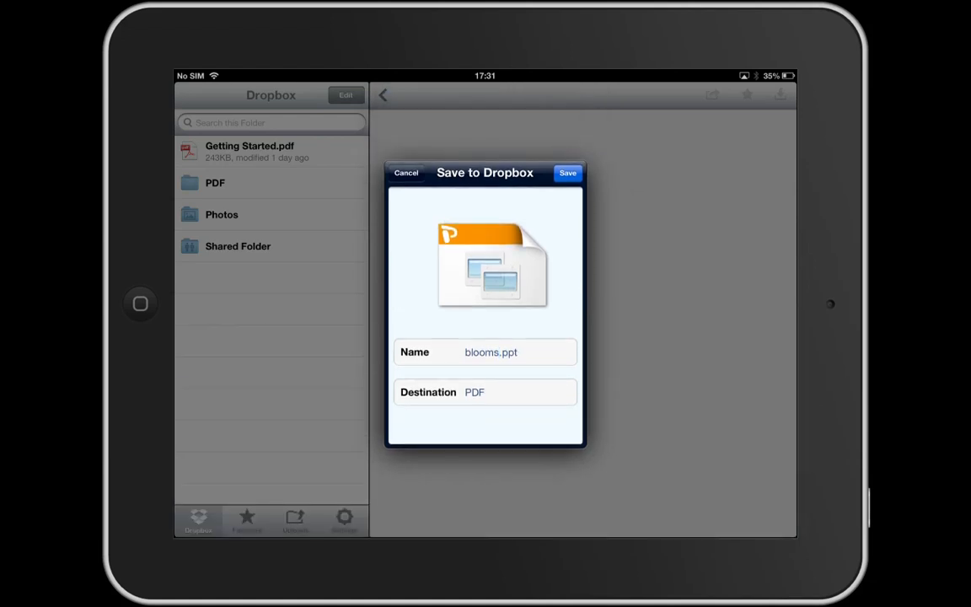
pyautogui.moveTo(553, 415)
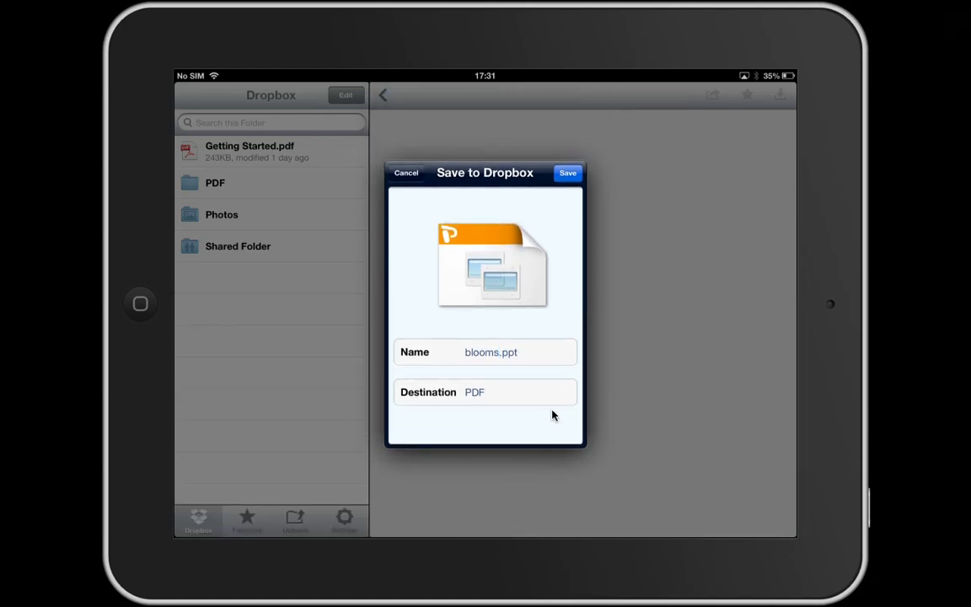
pyautogui.click(486, 391)
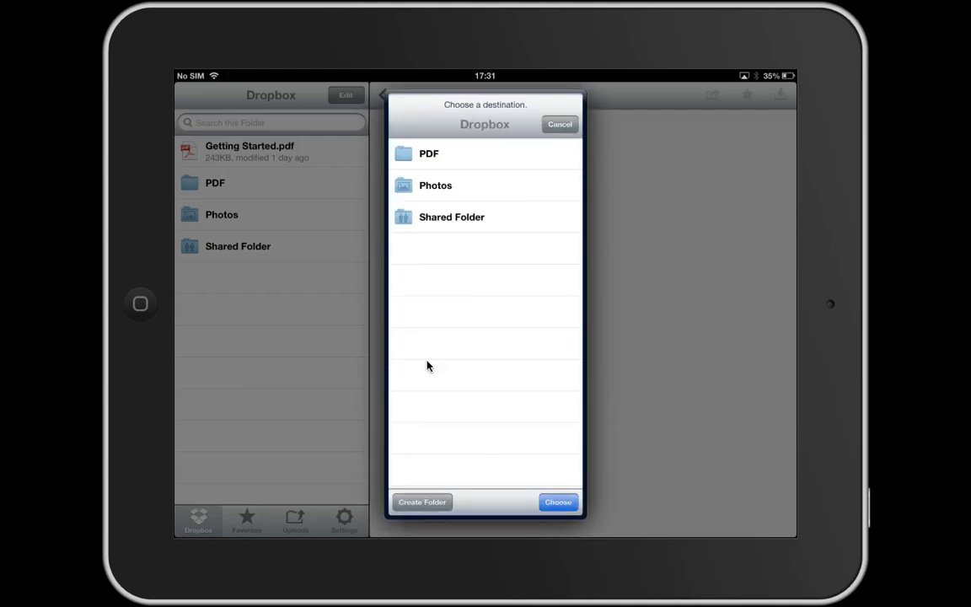
pyautogui.moveTo(469, 134)
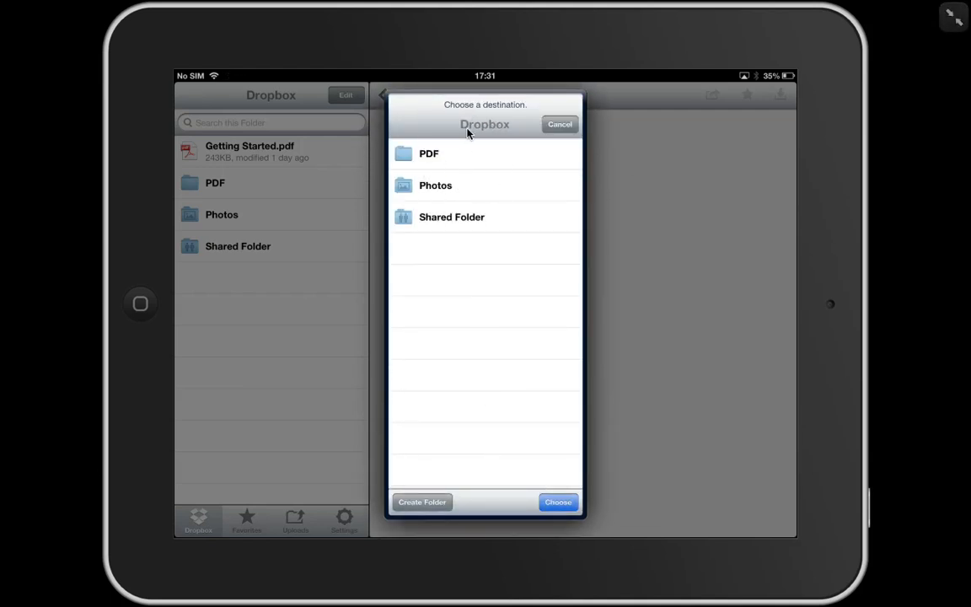
pyautogui.moveTo(447, 300)
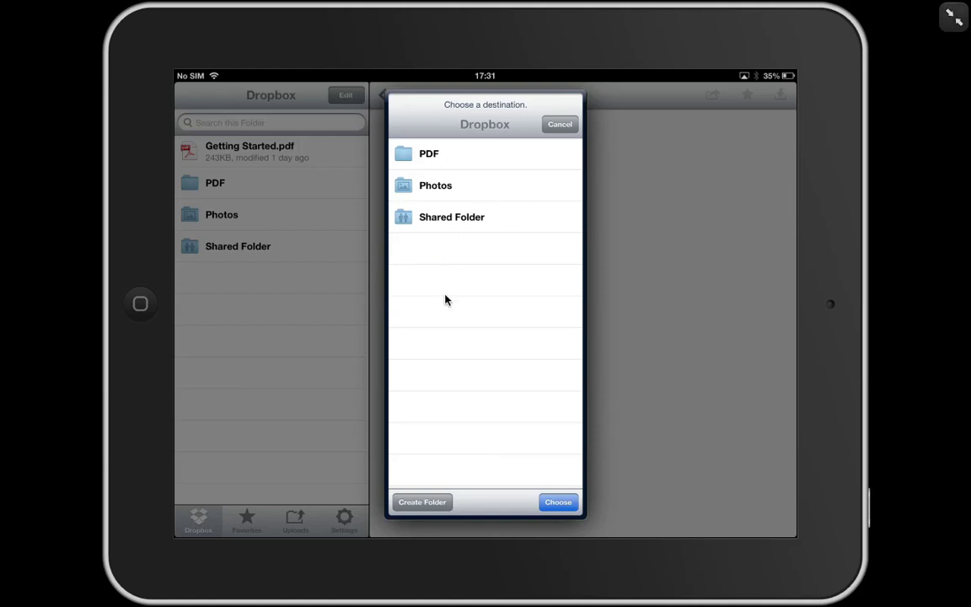
pyautogui.moveTo(460, 286)
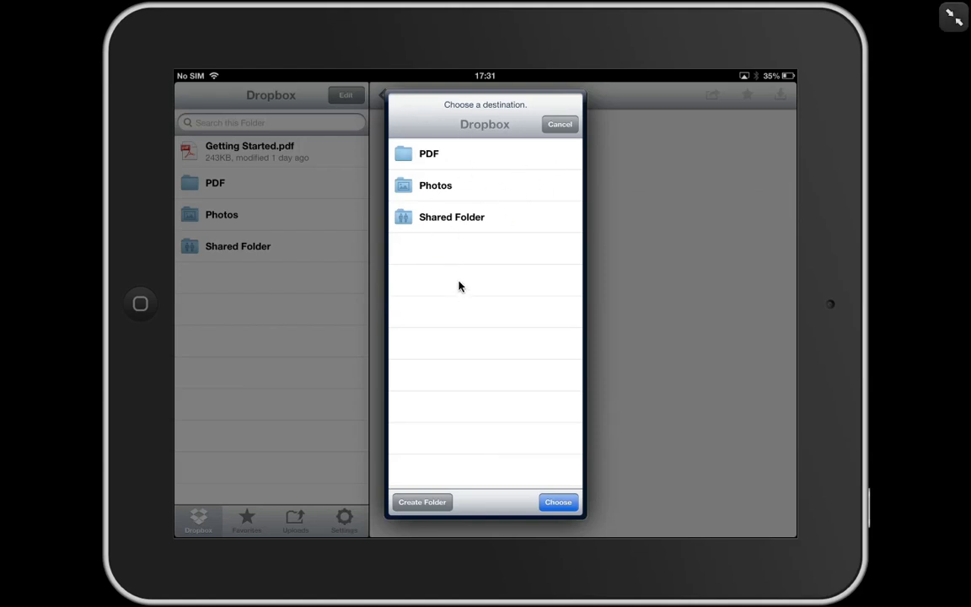
pyautogui.moveTo(458, 439)
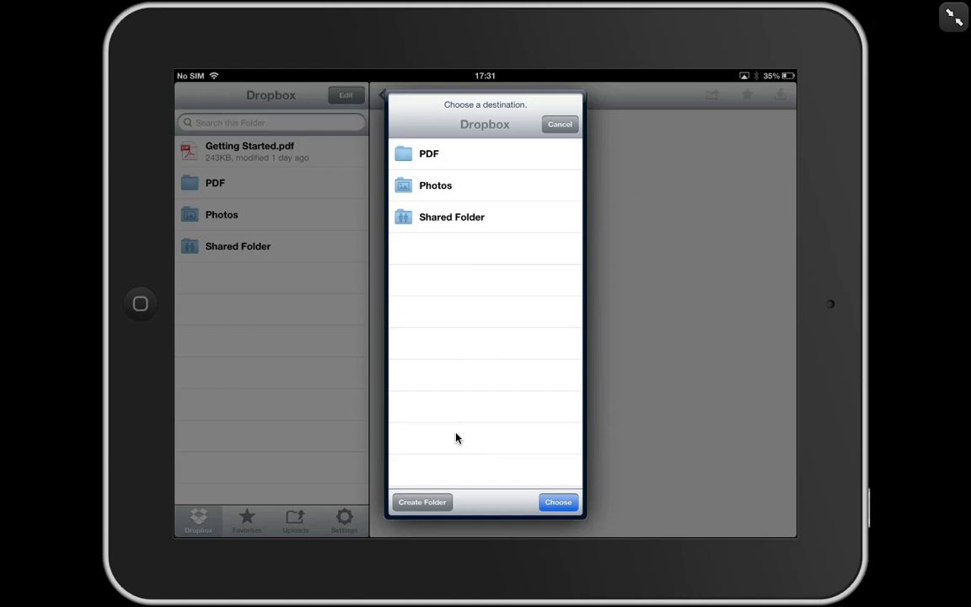
pyautogui.moveTo(436, 499)
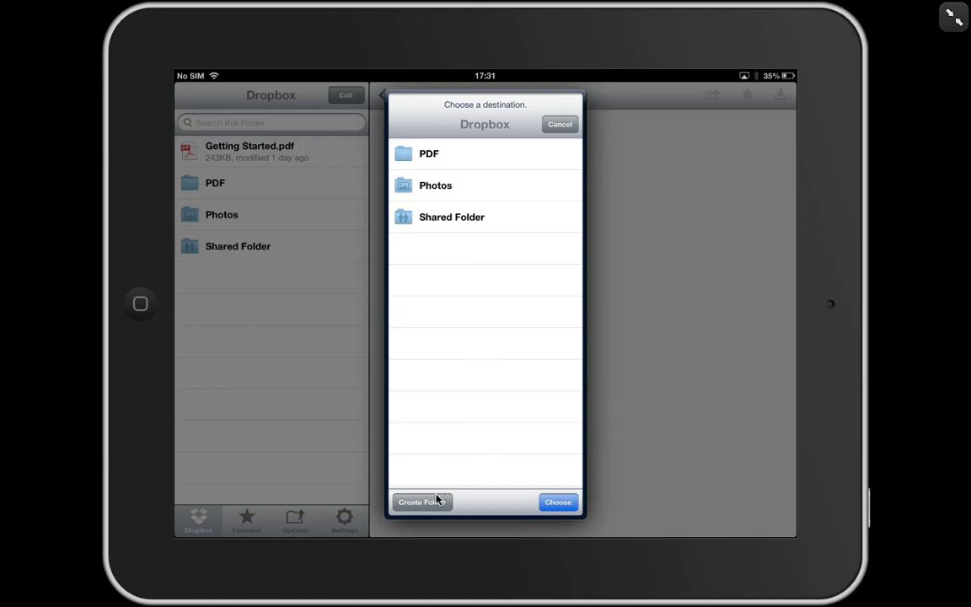
# Create a Presentations folder in Dropbox and save blooms.ppt into it.
pyautogui.click(422, 502)
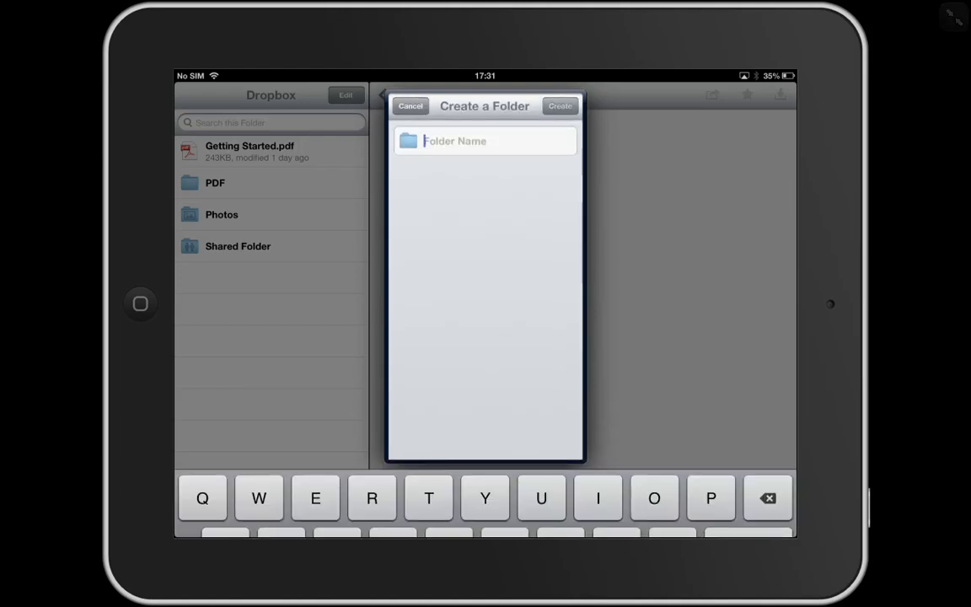
pyautogui.write('Prese')
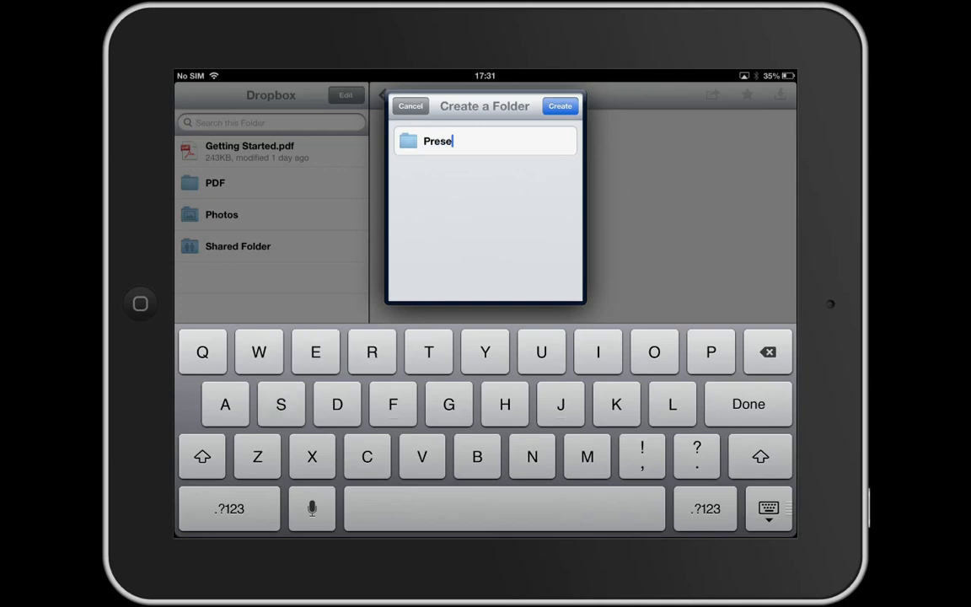
pyautogui.write('ntations')
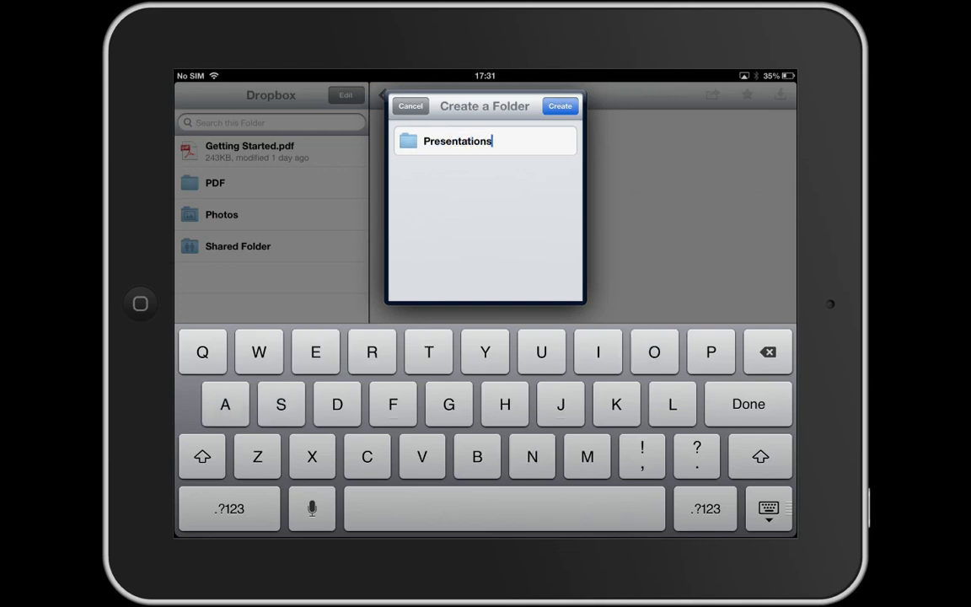
pyautogui.moveTo(546, 125)
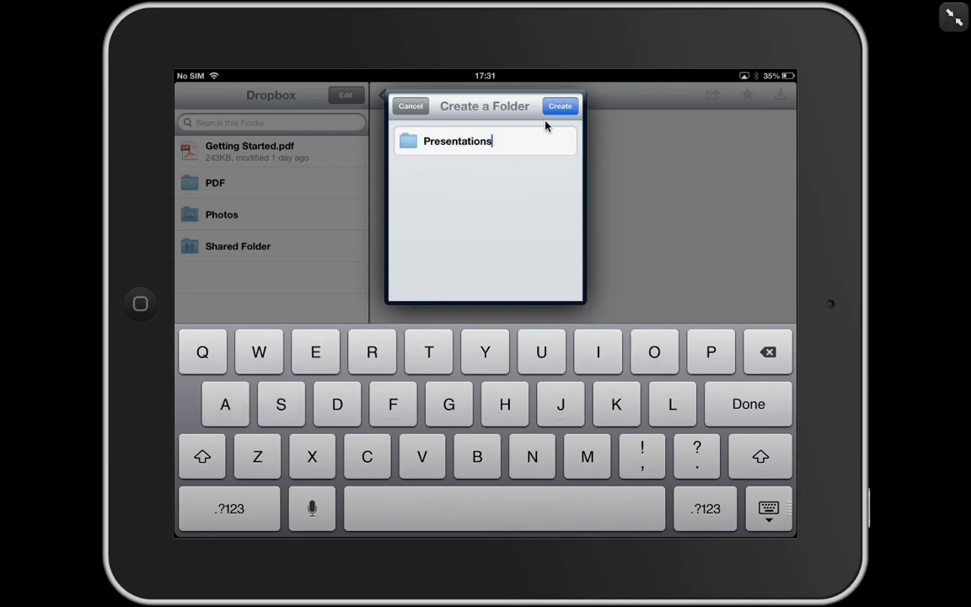
pyautogui.click(560, 105)
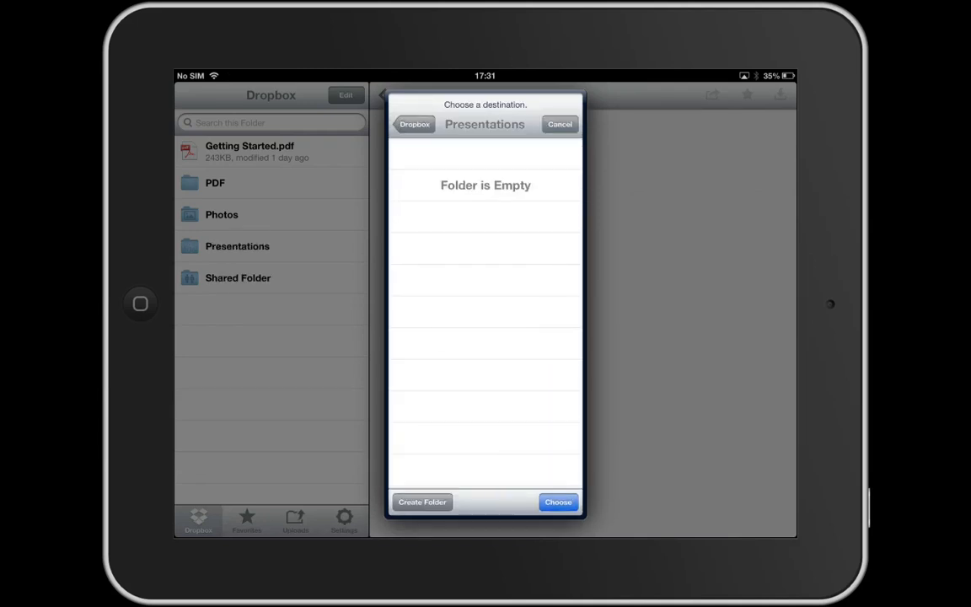
pyautogui.moveTo(540, 400)
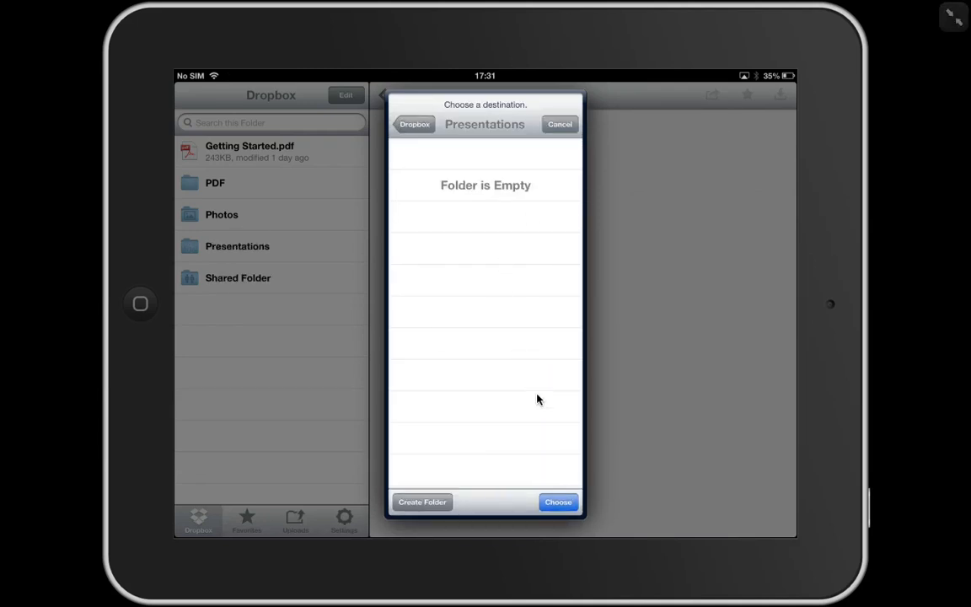
pyautogui.click(558, 503)
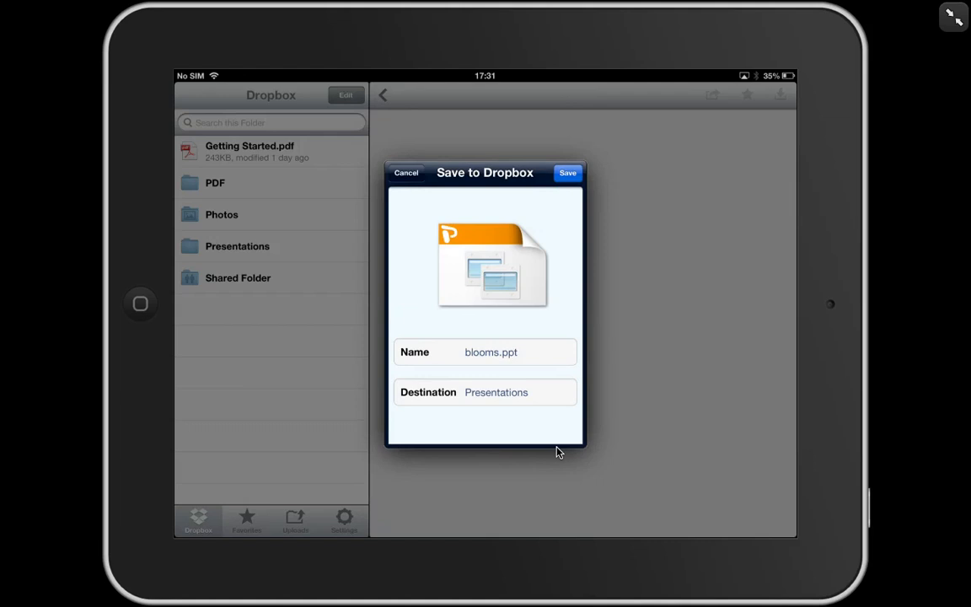
pyautogui.click(566, 172)
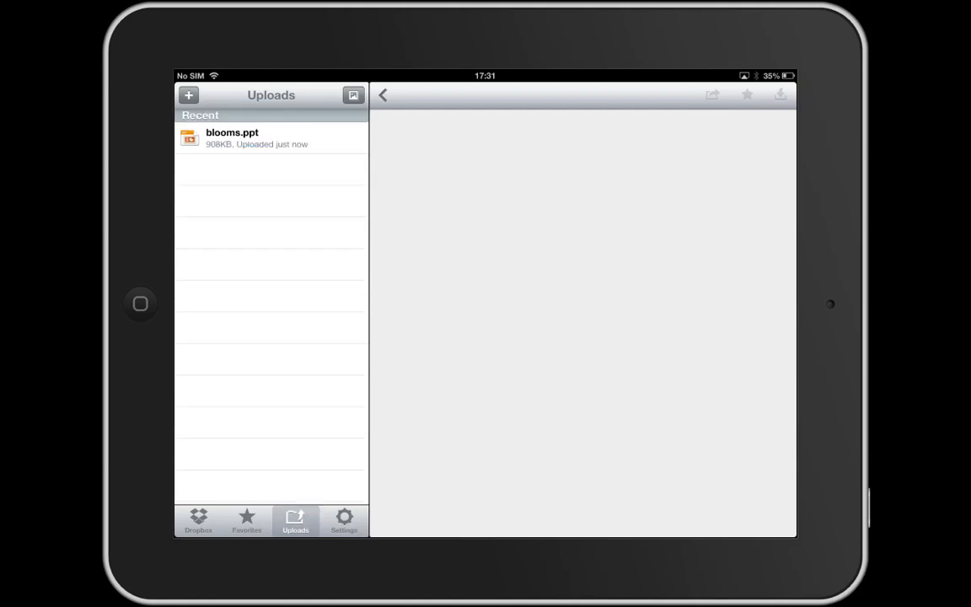
# Verify blooms.ppt appears in the Presentations folder, then return to the home screen.
pyautogui.click(199, 519)
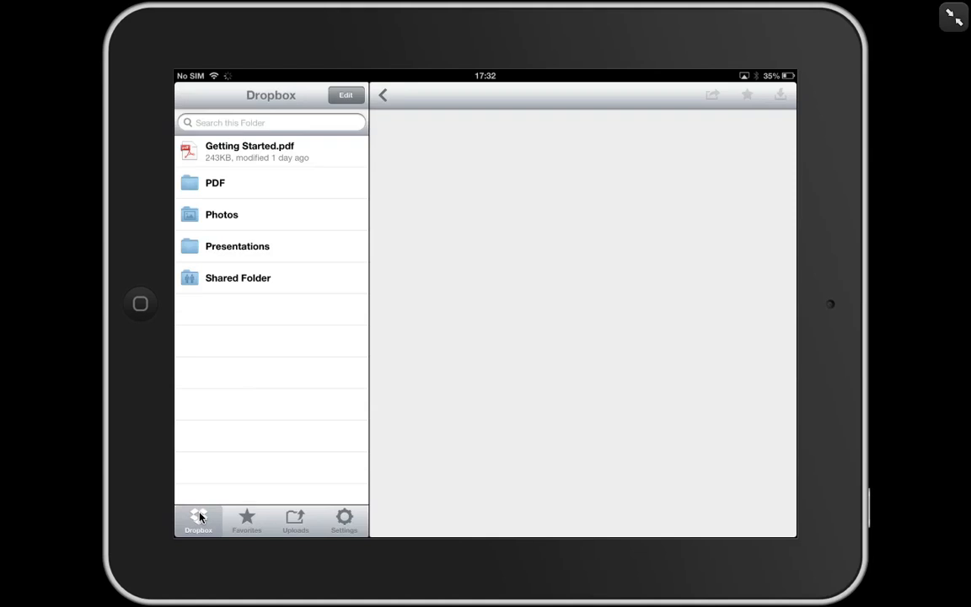
pyautogui.moveTo(263, 246)
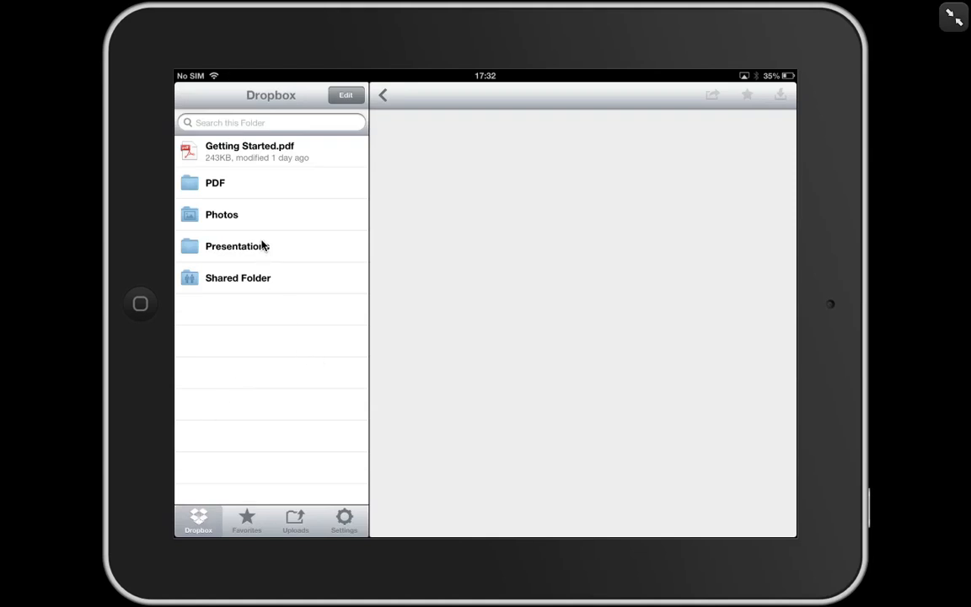
pyautogui.click(236, 246)
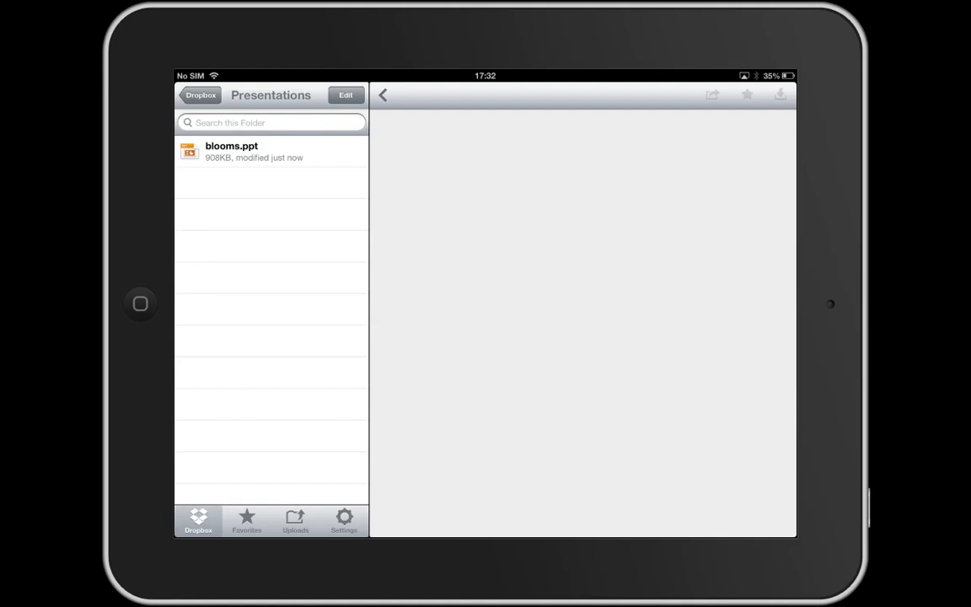
pyautogui.click(201, 94)
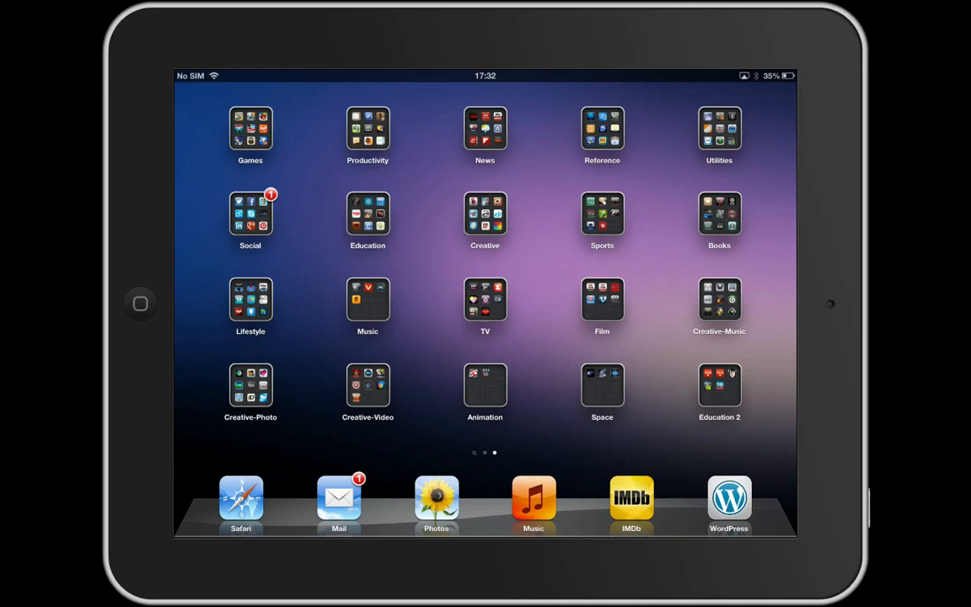
# Launch iMovie from the Creative-Video folder to show the Richmond Park project.
pyautogui.click(368, 384)
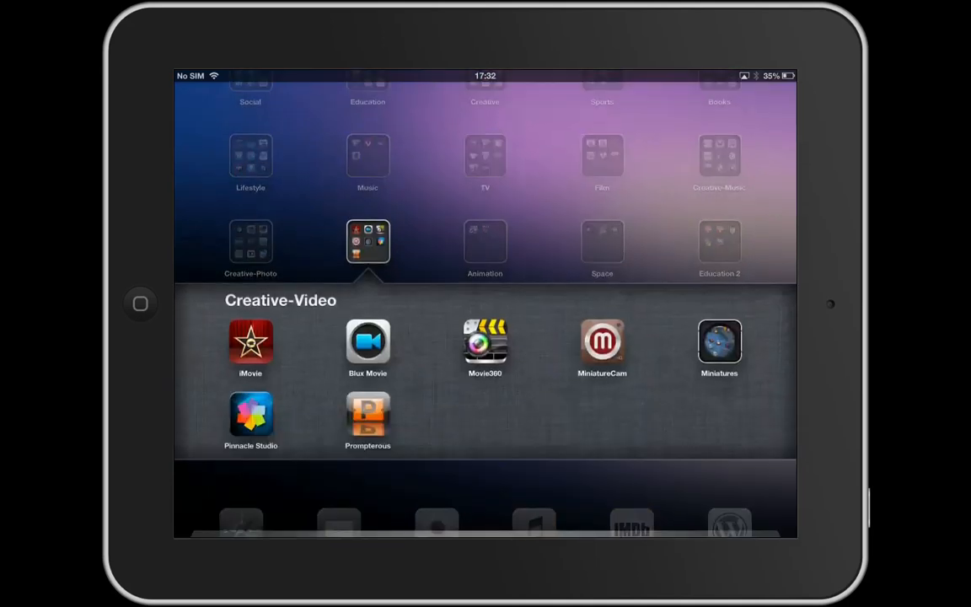
pyautogui.click(250, 344)
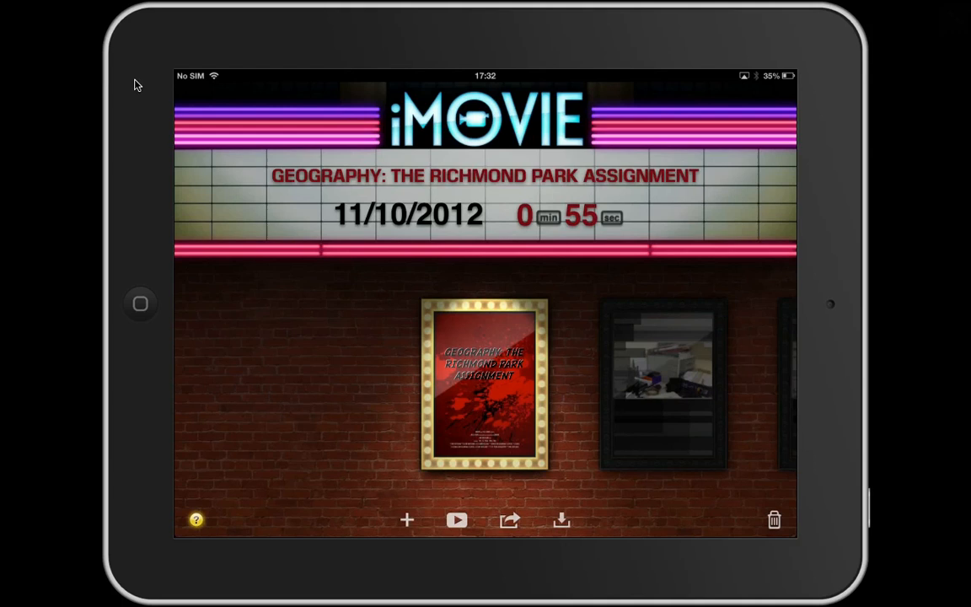
pyautogui.moveTo(374, 350)
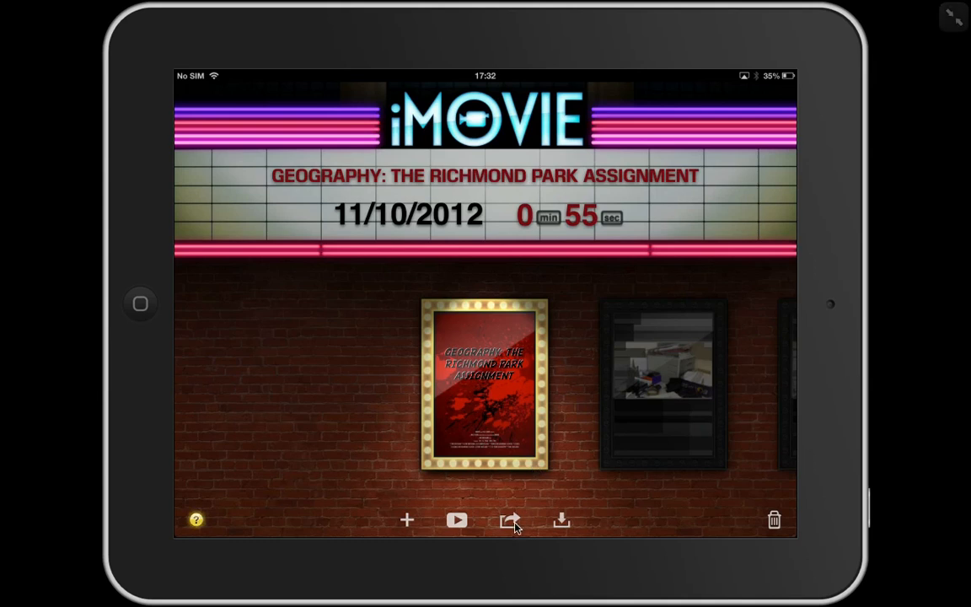
pyautogui.moveTo(297, 418)
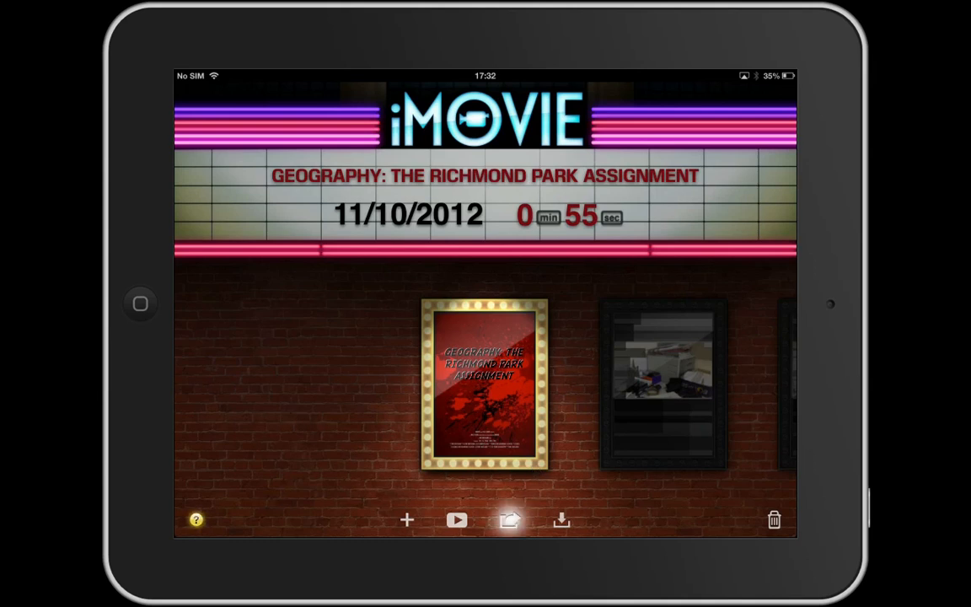
# Share the Richmond Park movie to the Camera Roll at HD 720p.
pyautogui.click(509, 519)
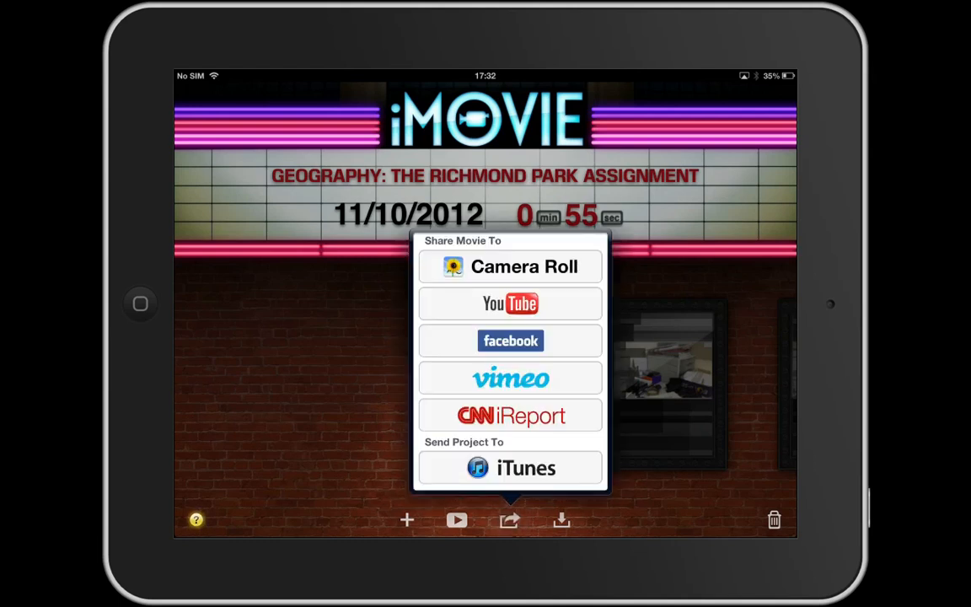
pyautogui.moveTo(529, 300)
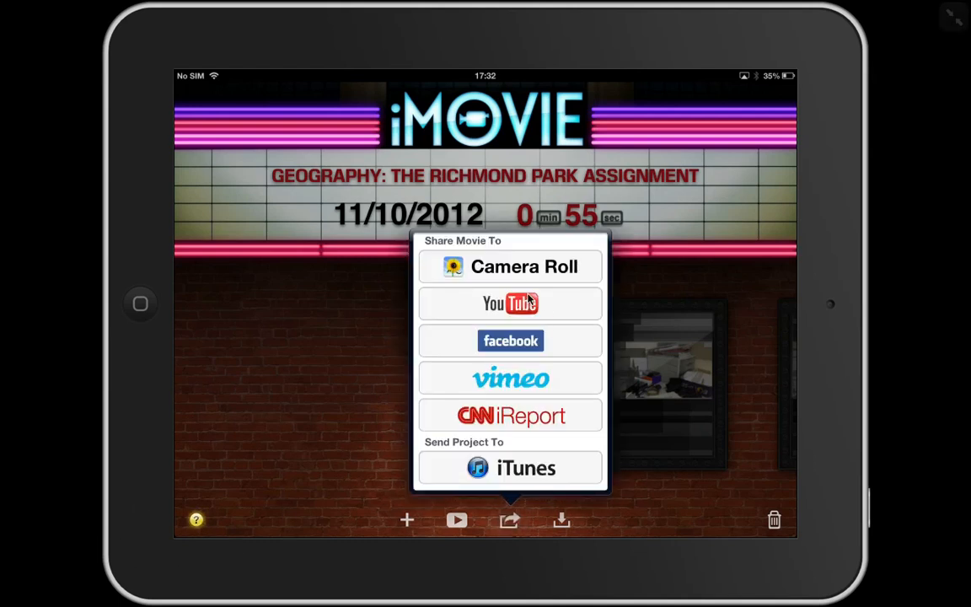
pyautogui.click(509, 266)
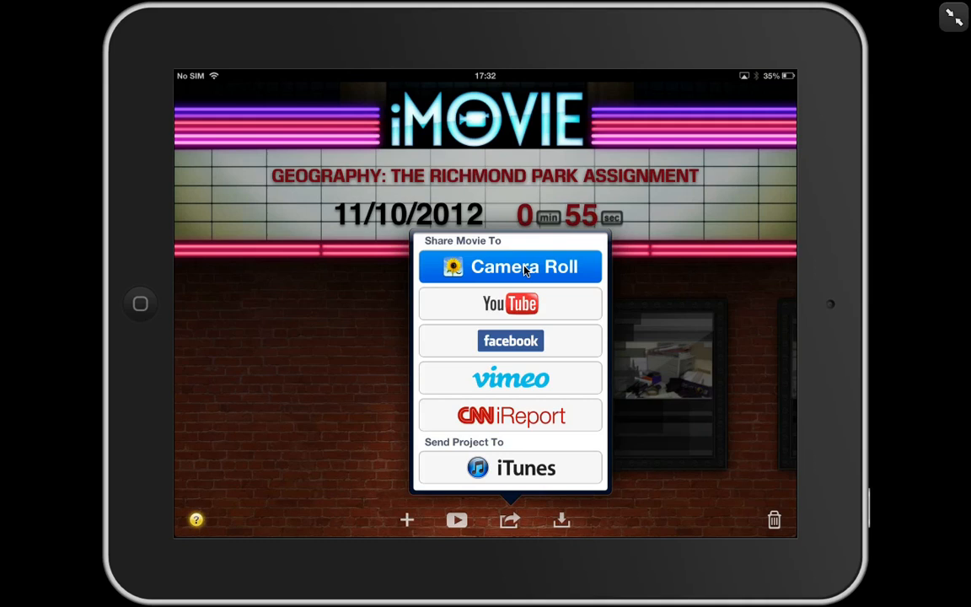
pyautogui.click(509, 266)
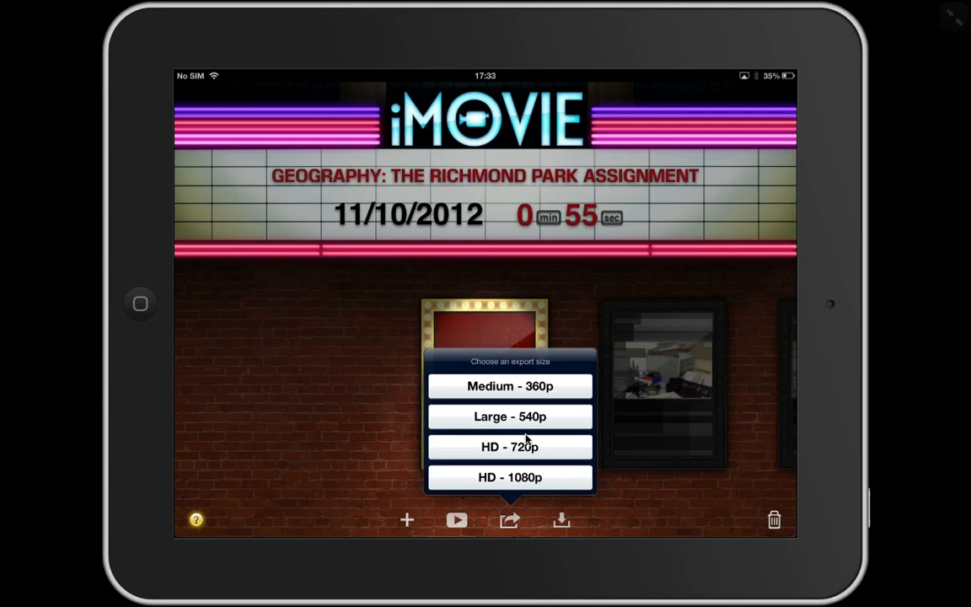
pyautogui.moveTo(512, 449)
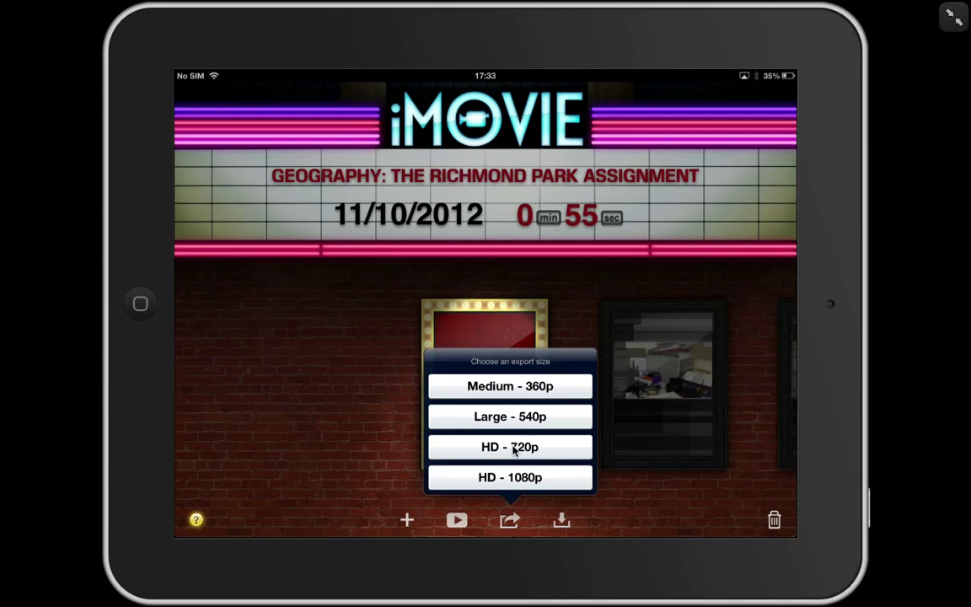
pyautogui.moveTo(248, 412)
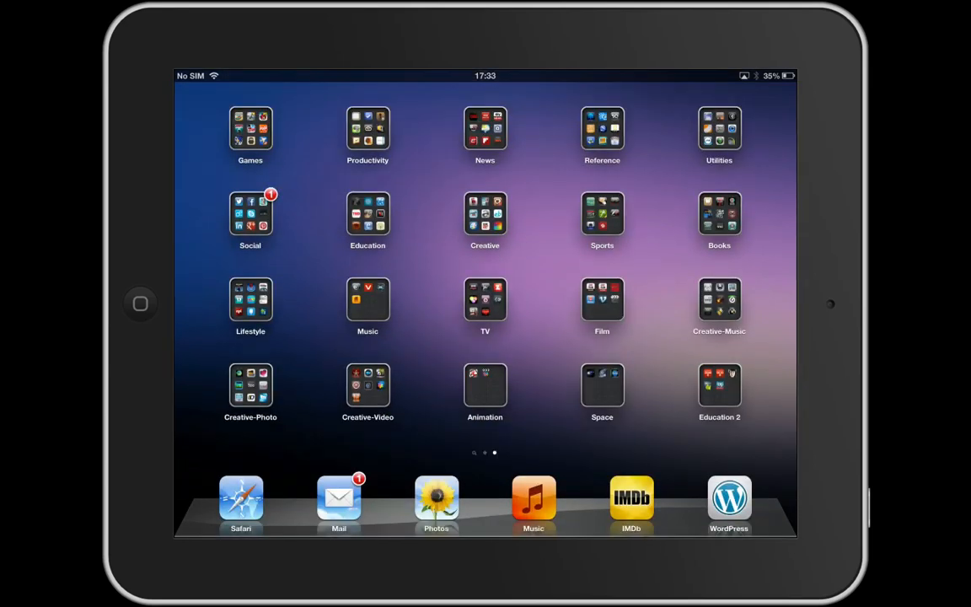
# Check in Photos that the 55-second movie is in the Camera Roll.
pyautogui.click(435, 497)
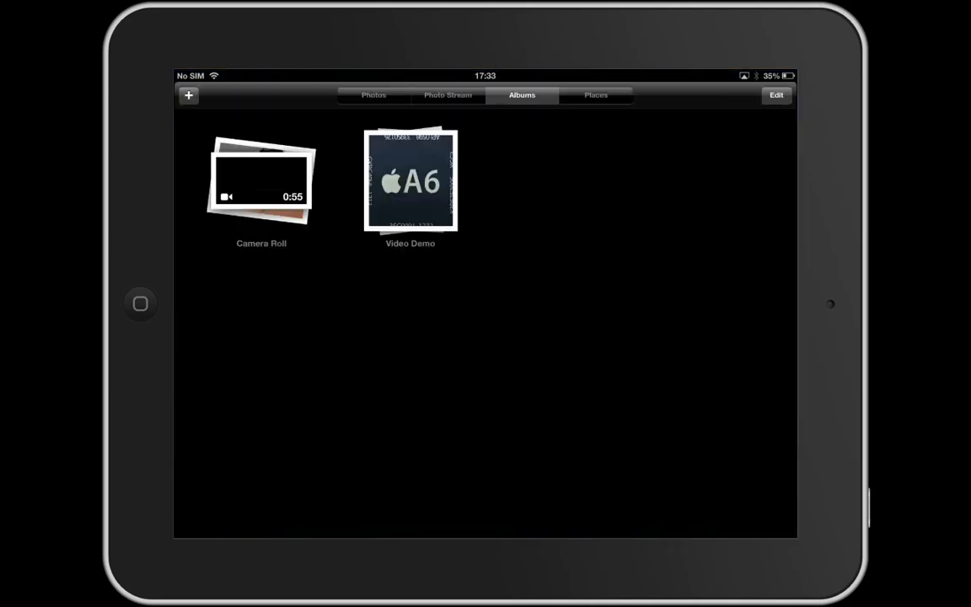
pyautogui.click(410, 181)
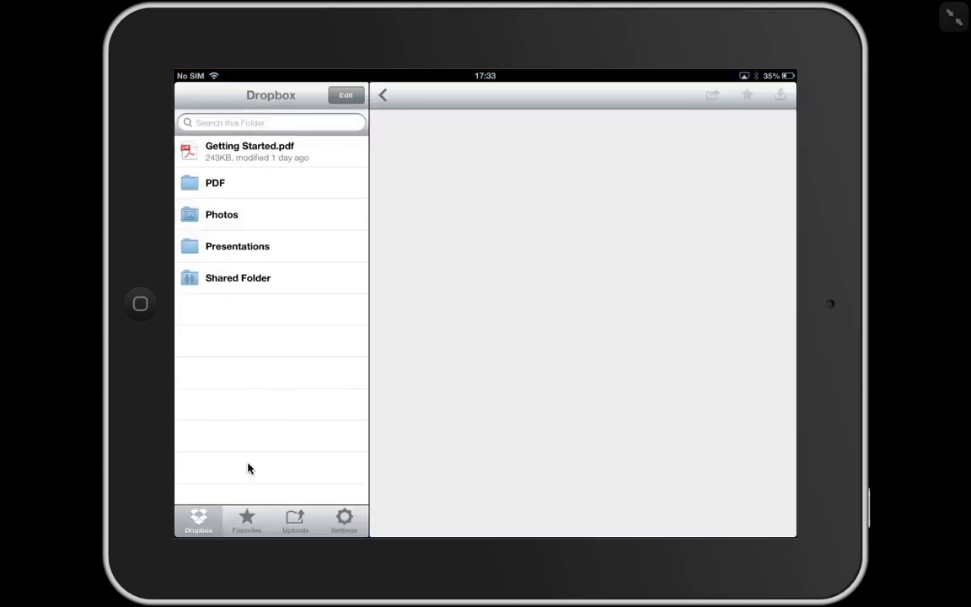
# Start a Dropbox upload and select the short video from the Video Demo album.
pyautogui.click(295, 519)
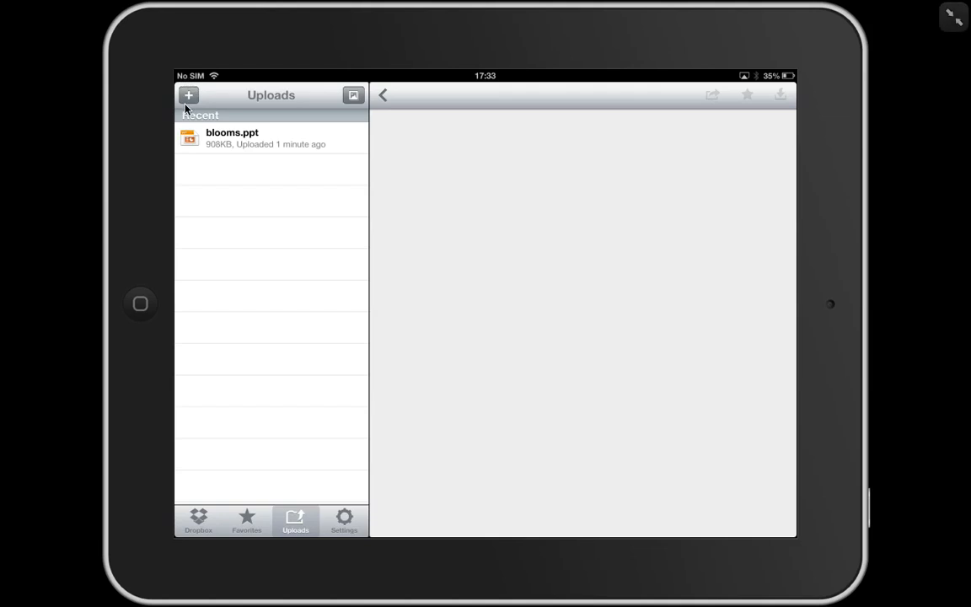
pyautogui.click(189, 94)
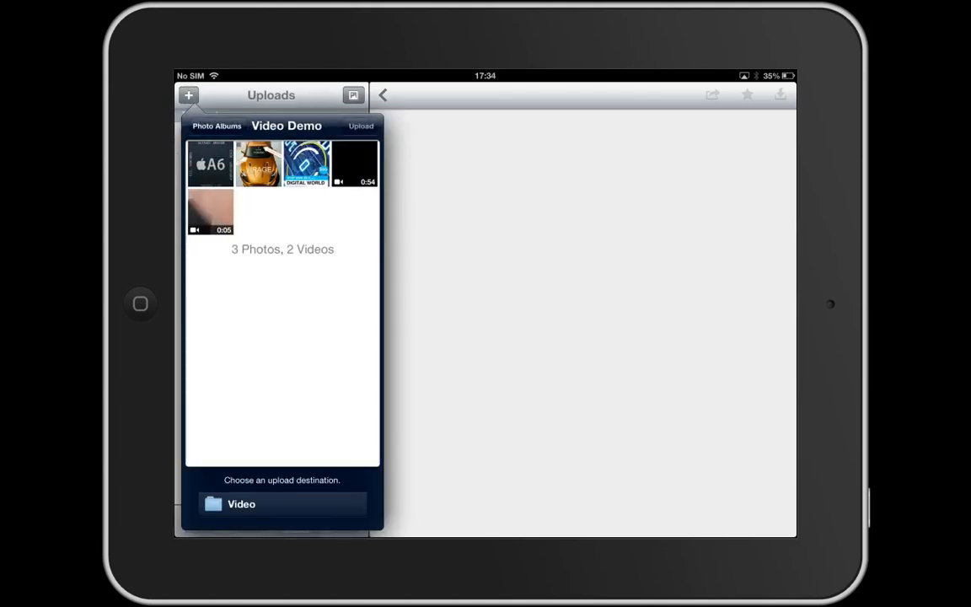
pyautogui.click(209, 165)
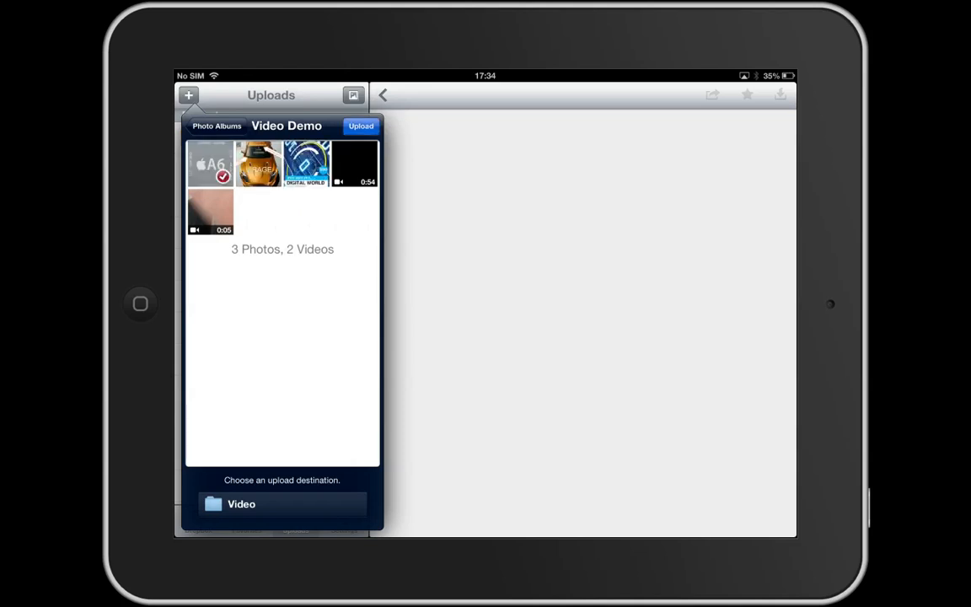
pyautogui.click(354, 165)
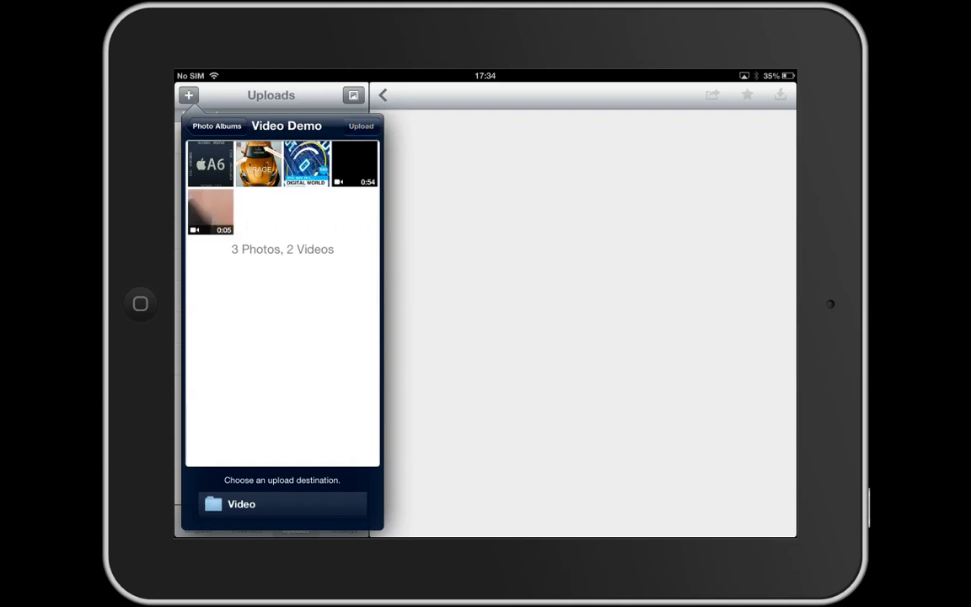
pyautogui.click(209, 211)
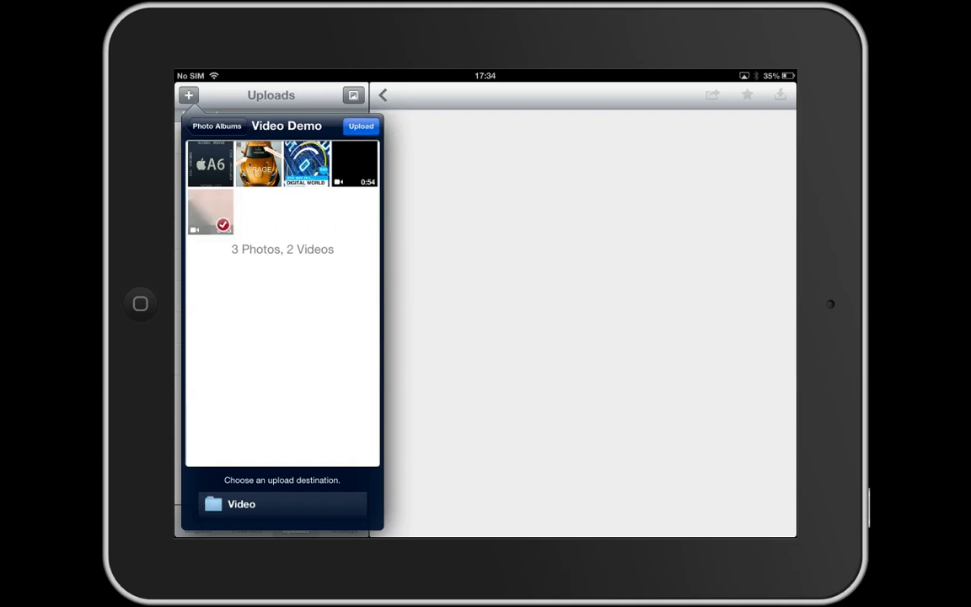
pyautogui.moveTo(278, 418)
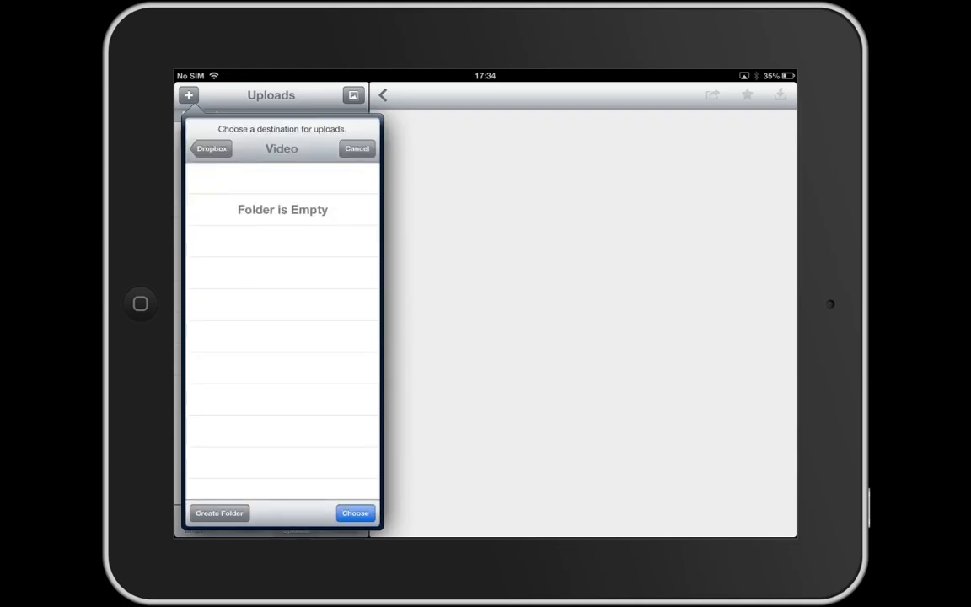
# Create a Video folder at the Dropbox root and choose it as the upload destination.
pyautogui.click(210, 149)
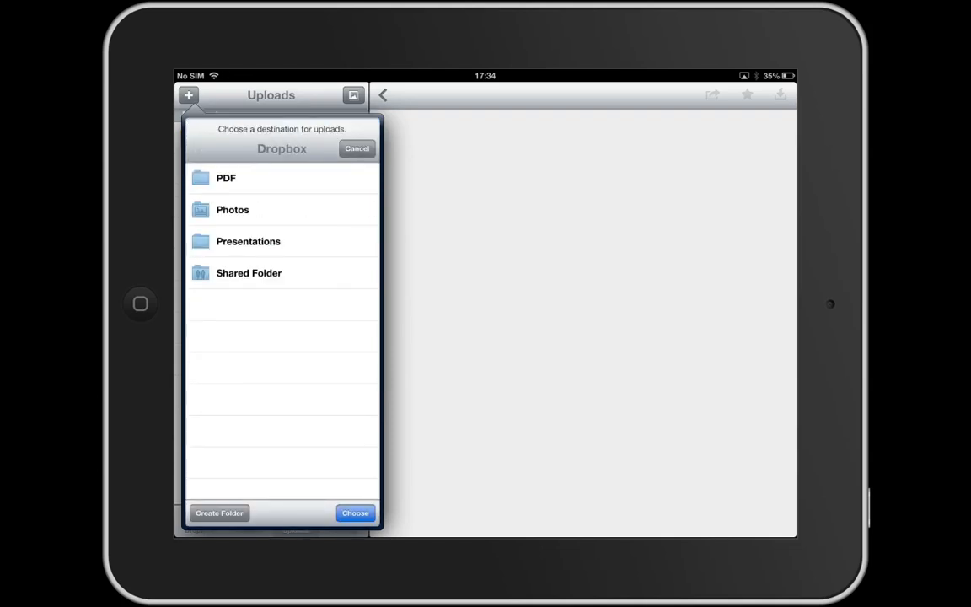
pyautogui.click(219, 512)
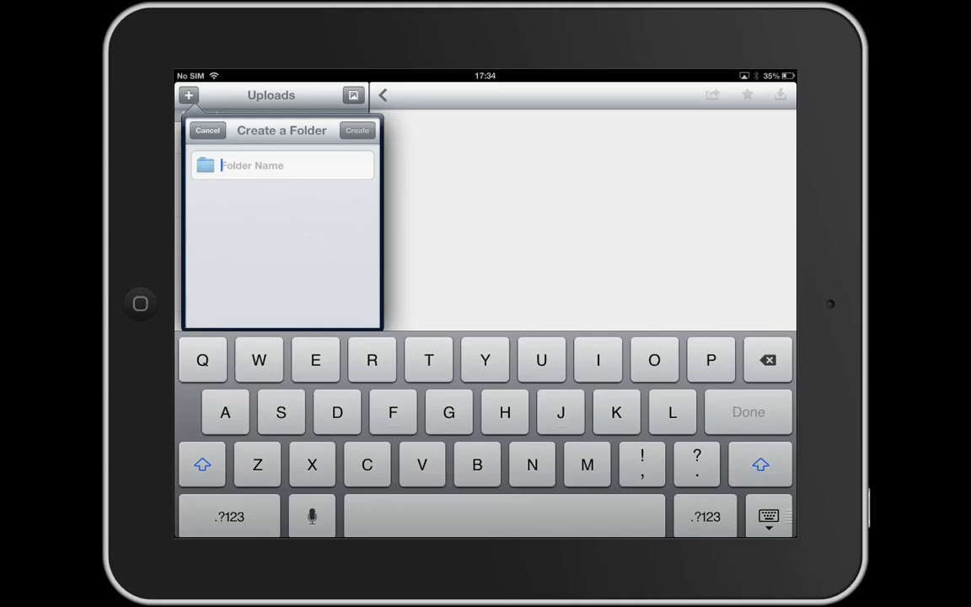
pyautogui.write('Video')
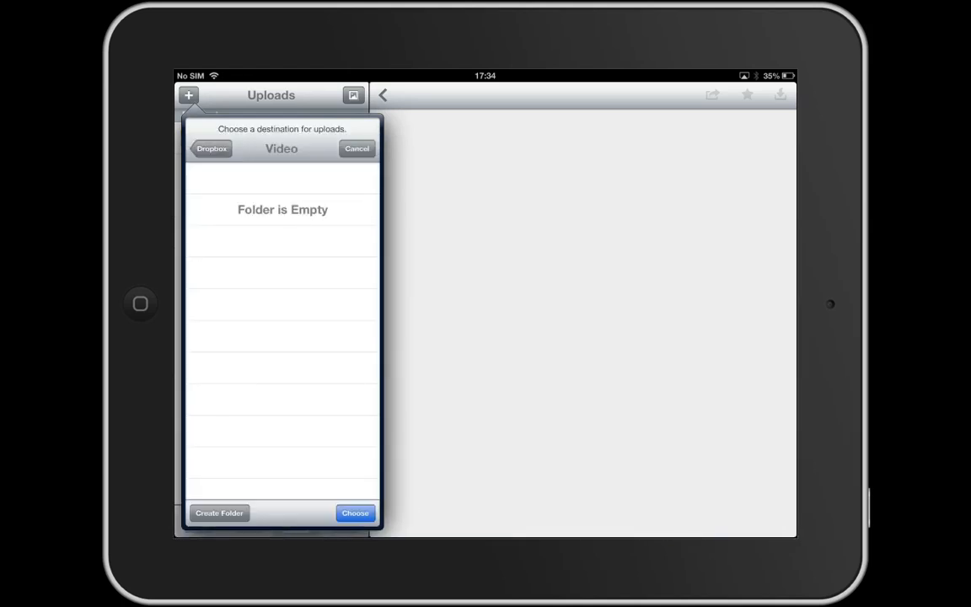
pyautogui.click(281, 149)
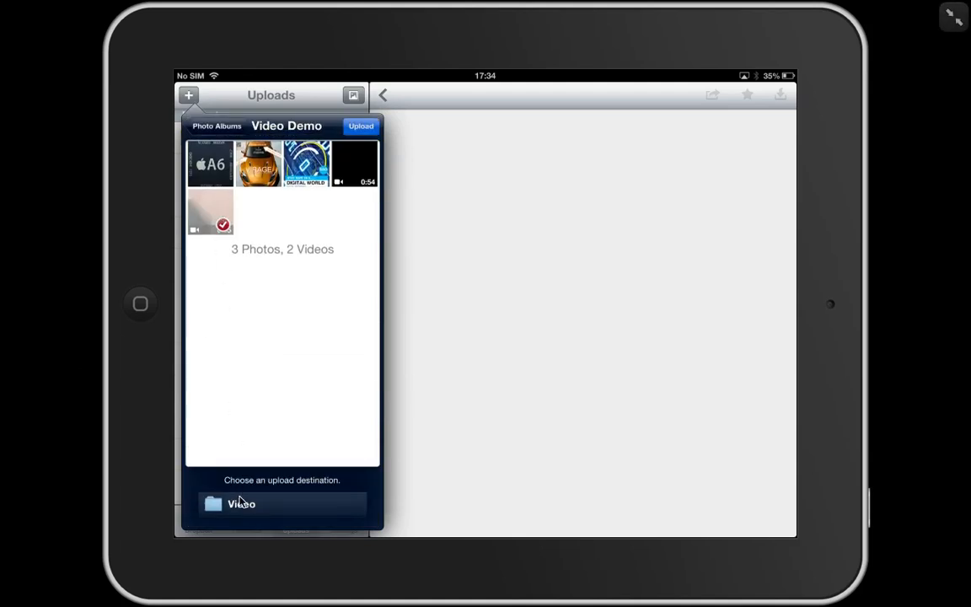
pyautogui.moveTo(291, 393)
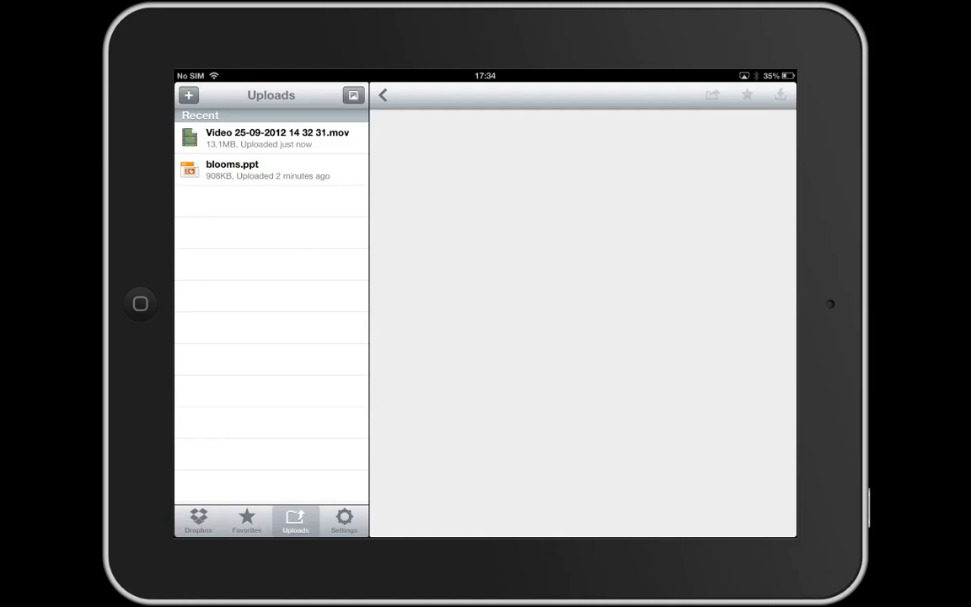
# View the top-level Dropbox folders including the new Video folder, then return to the Home Screen.
pyautogui.click(199, 519)
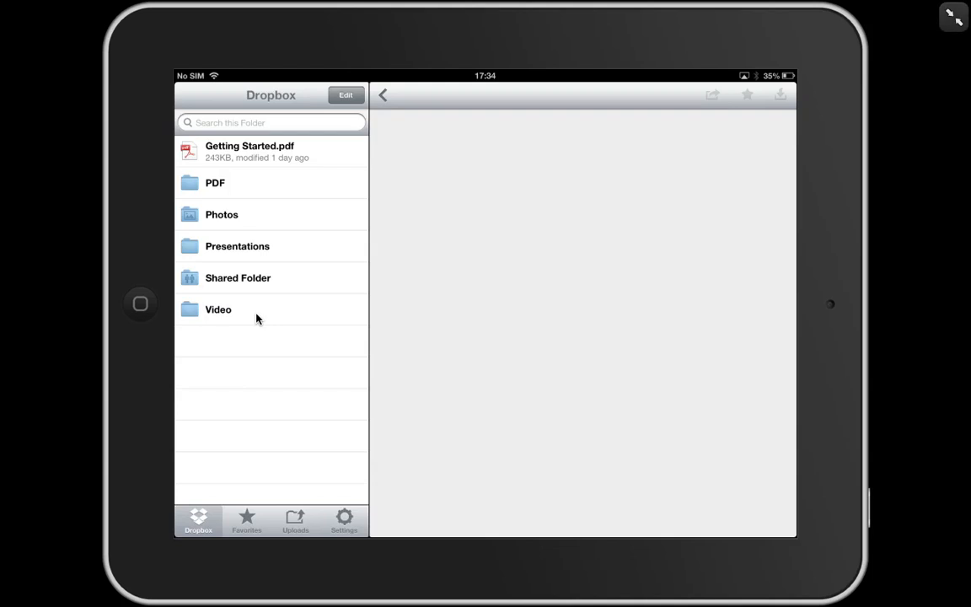
pyautogui.click(218, 310)
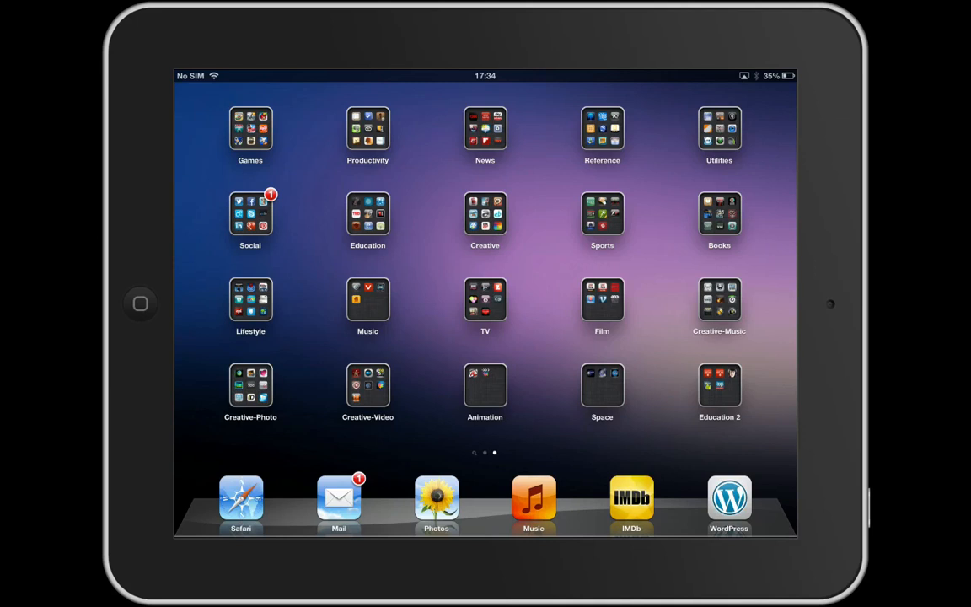
# Browse the Education app folder, then switch to the Productivity folder.
pyautogui.click(367, 216)
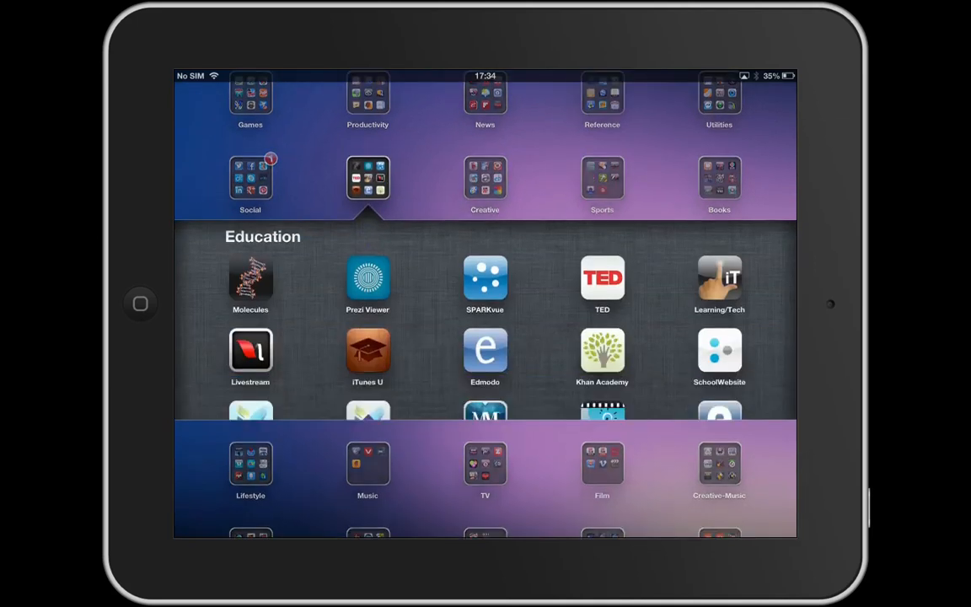
pyautogui.scroll(3)
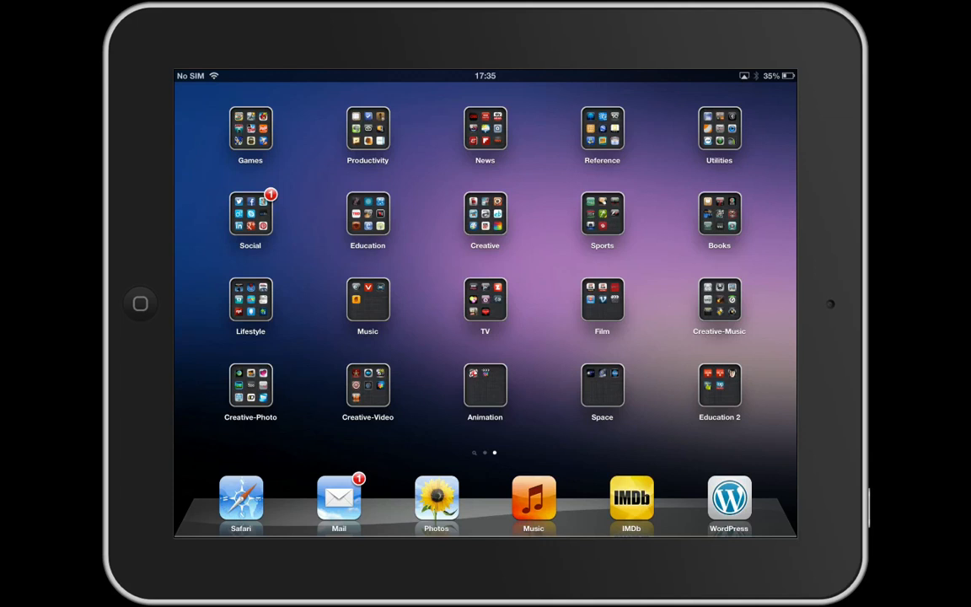
pyautogui.click(368, 132)
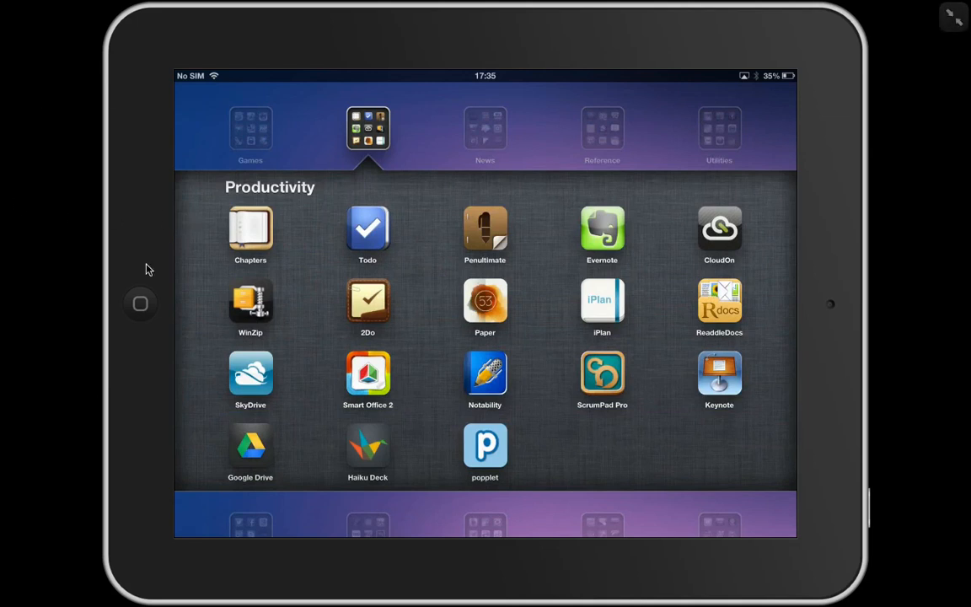
pyautogui.moveTo(715, 317)
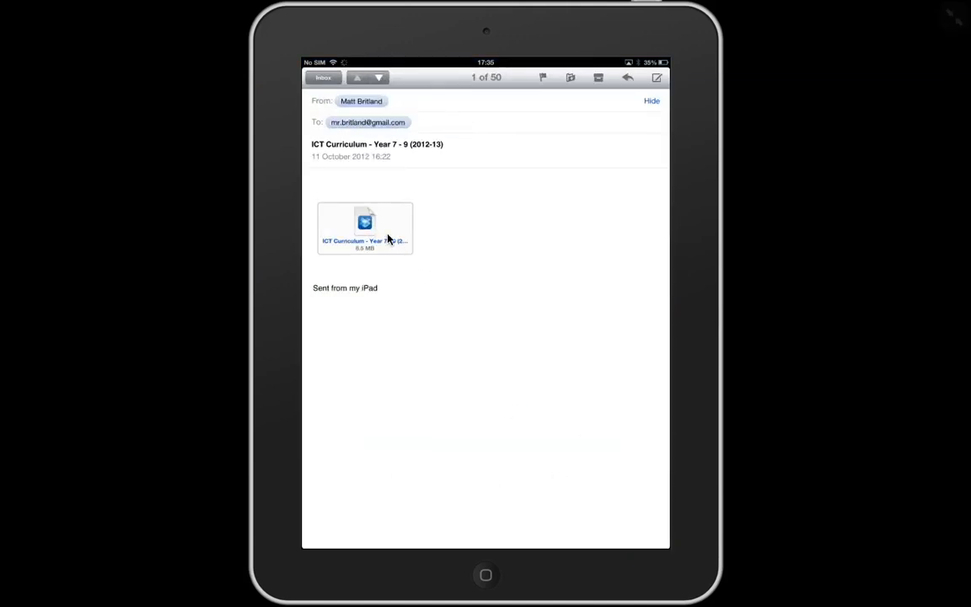
pyautogui.moveTo(472, 243)
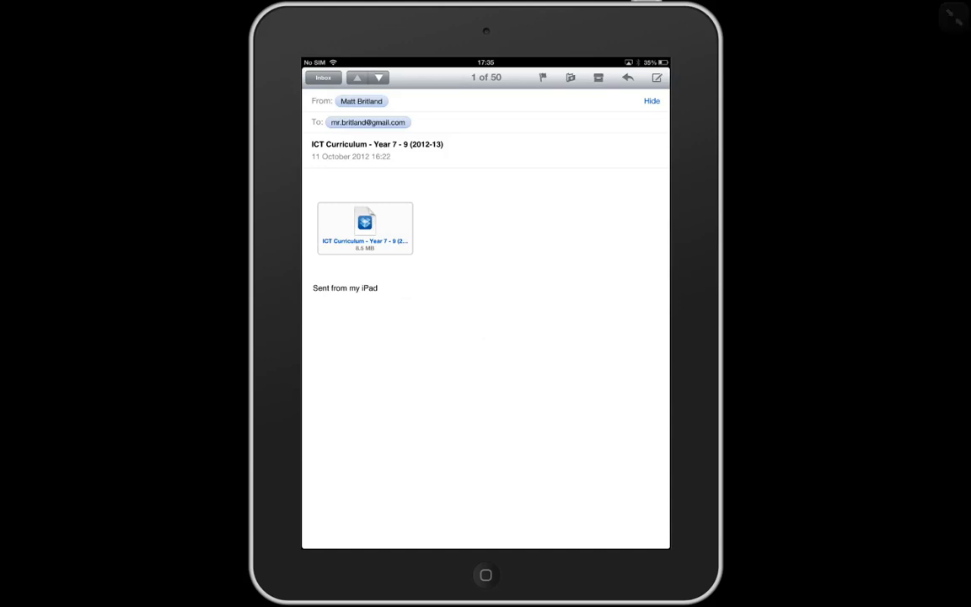
# Preview the PDF attached to the ICT Curriculum - Year 7 - 9 (2012-13) email.
pyautogui.click(364, 228)
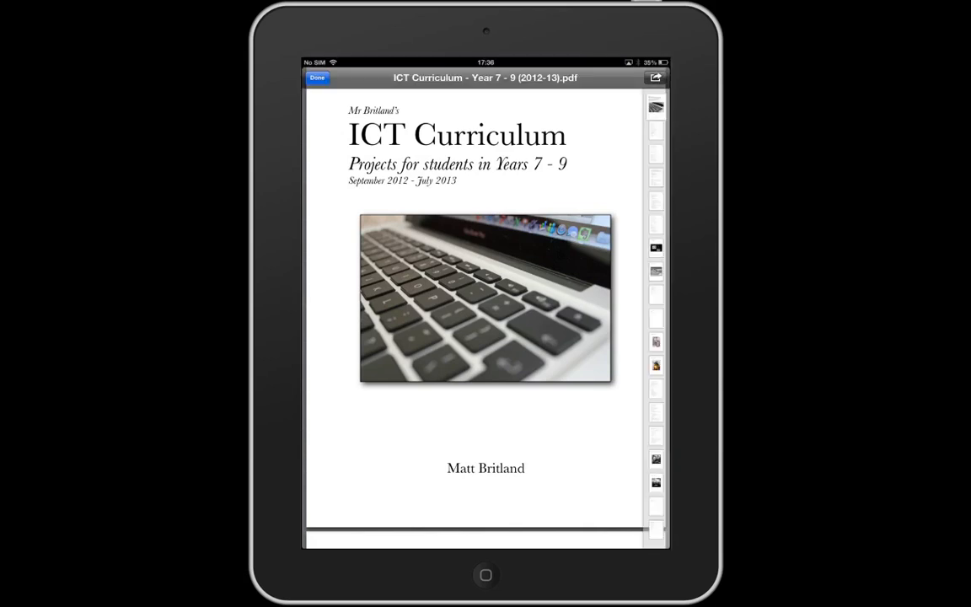
# Send the ICT Curriculum PDF from Mail to Dropbox's PDF folder, overwriting the existing copy.
pyautogui.click(656, 77)
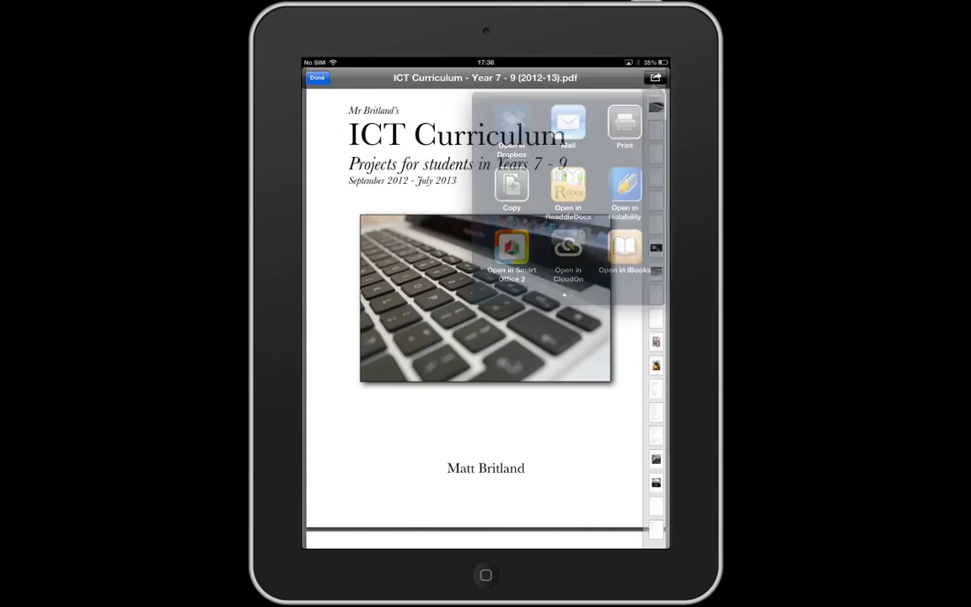
pyautogui.click(513, 127)
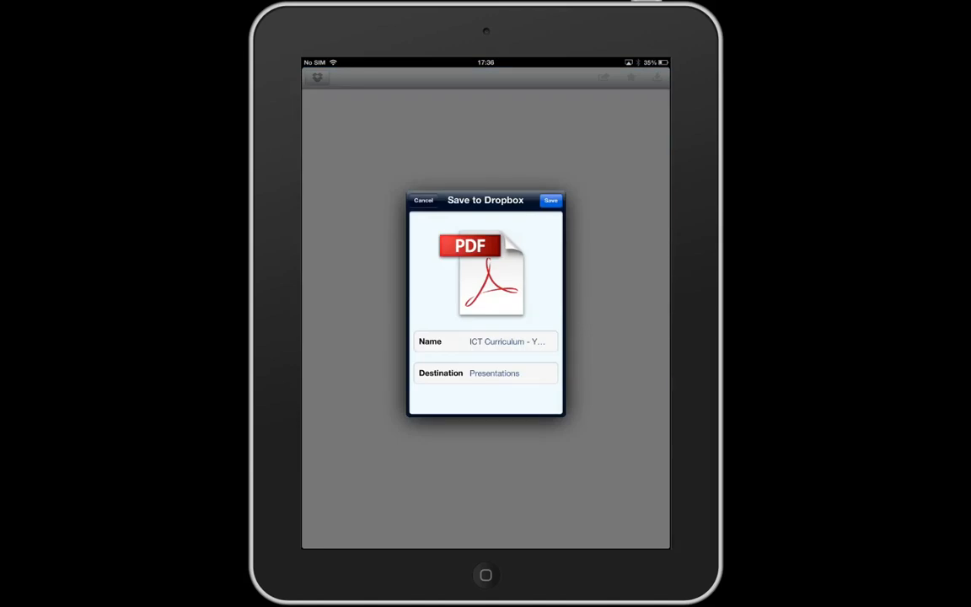
pyautogui.click(494, 373)
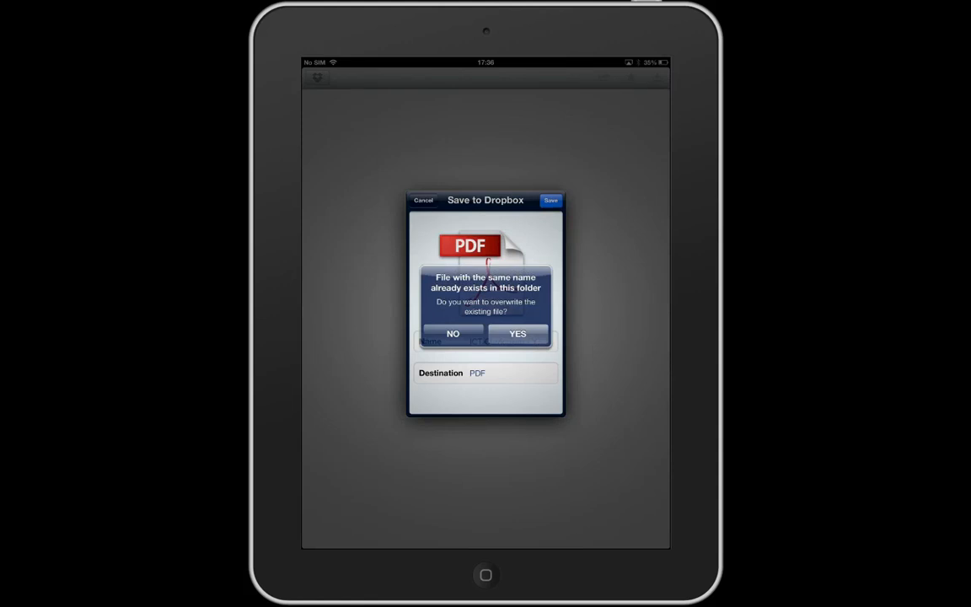
pyautogui.click(516, 334)
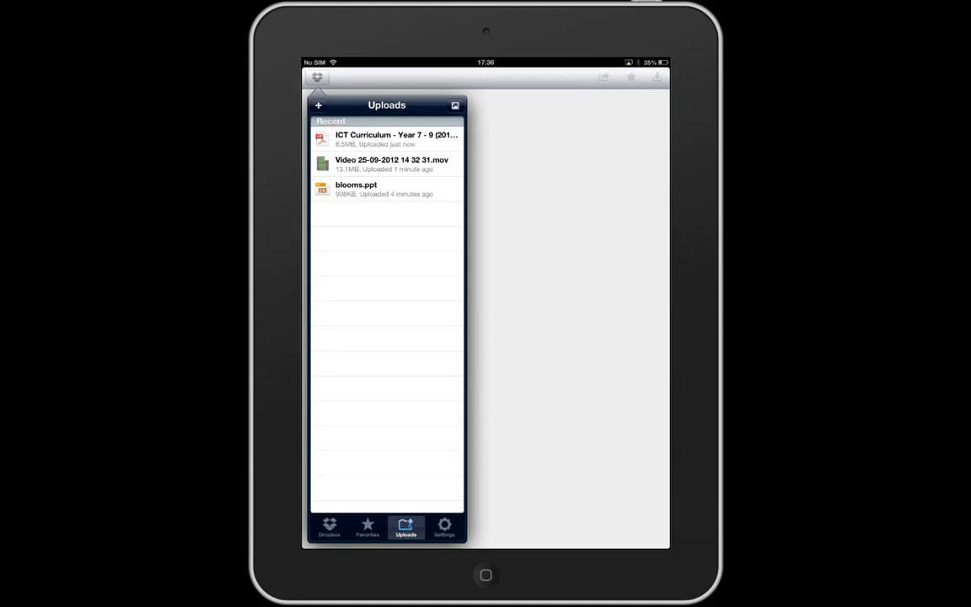
pyautogui.click(485, 575)
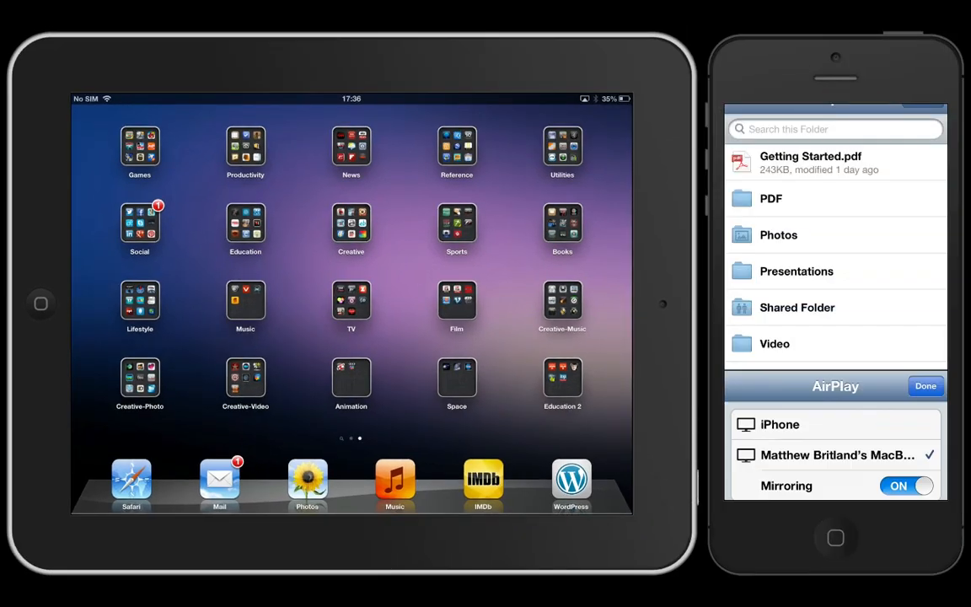
# Dismiss the iPhone's AirPlay panel and switch the display back to the iPad alone.
pyautogui.click(925, 384)
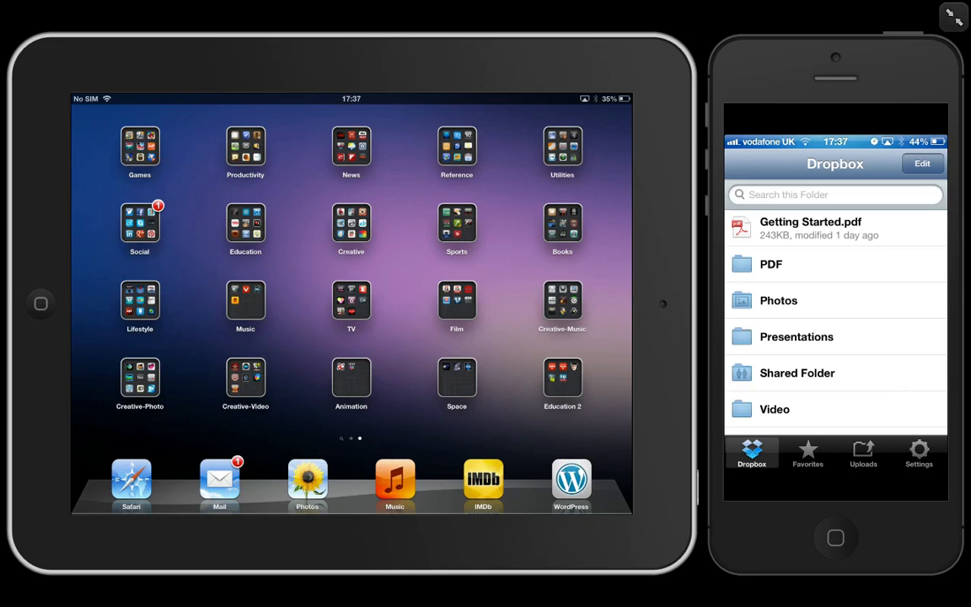
pyautogui.click(796, 337)
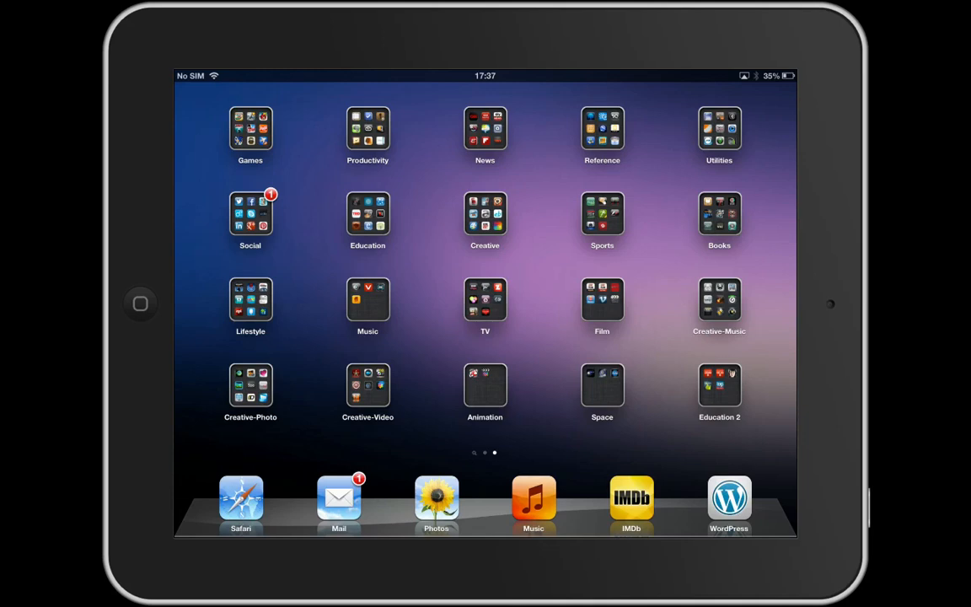
pyautogui.click(554, 499)
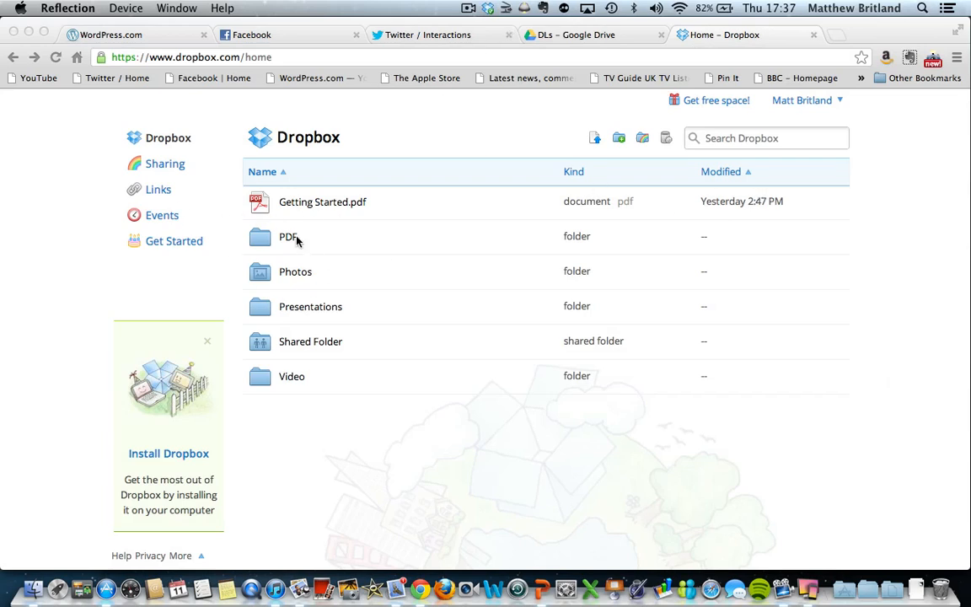
pyautogui.moveTo(325, 354)
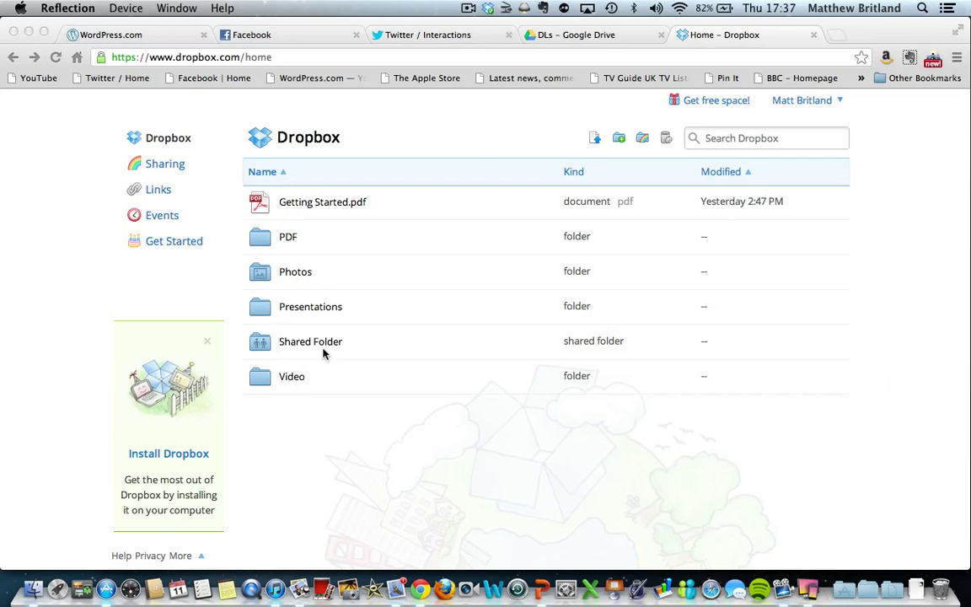
pyautogui.moveTo(311, 315)
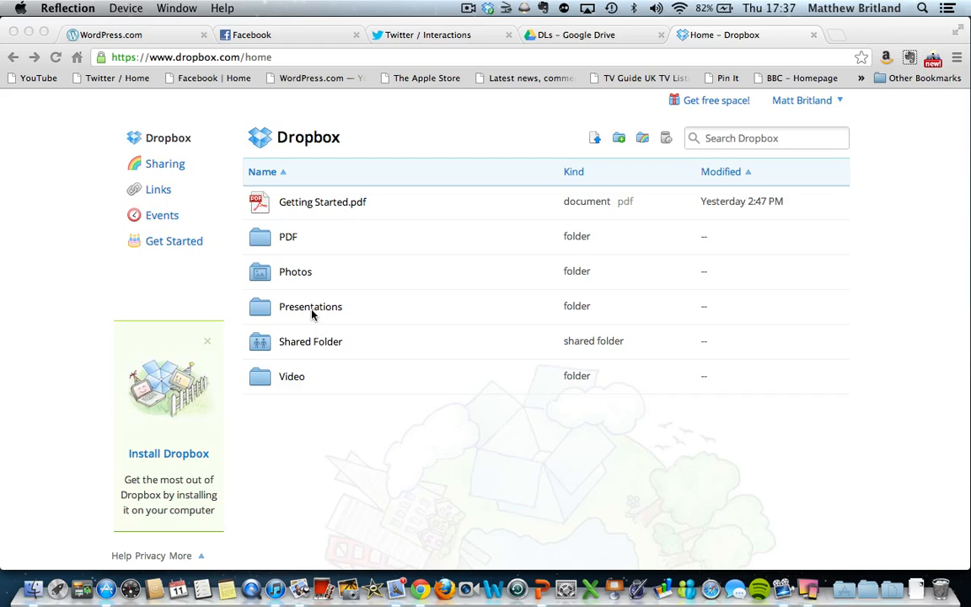
pyautogui.click(310, 307)
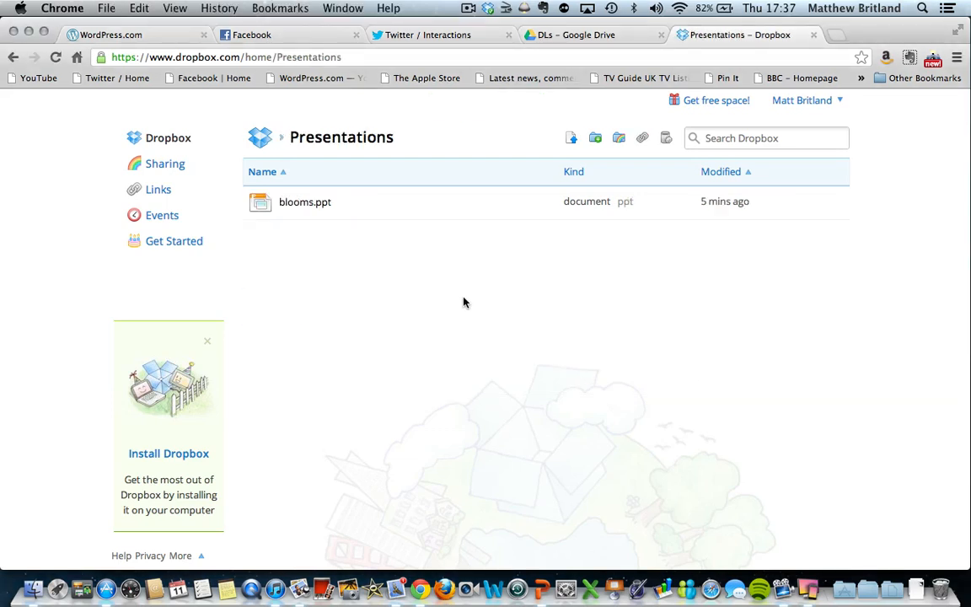
pyautogui.moveTo(381, 259)
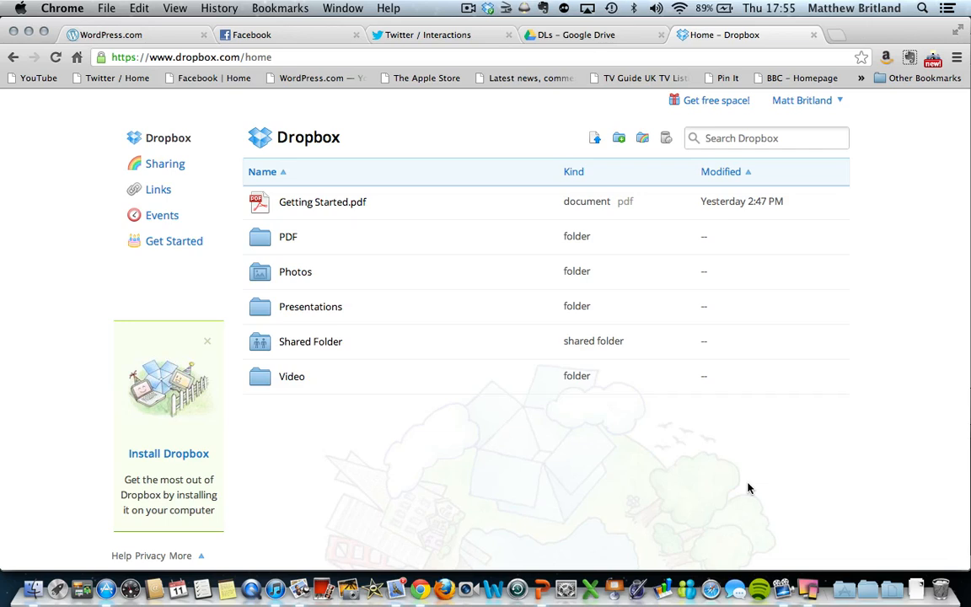
pyautogui.moveTo(310, 307)
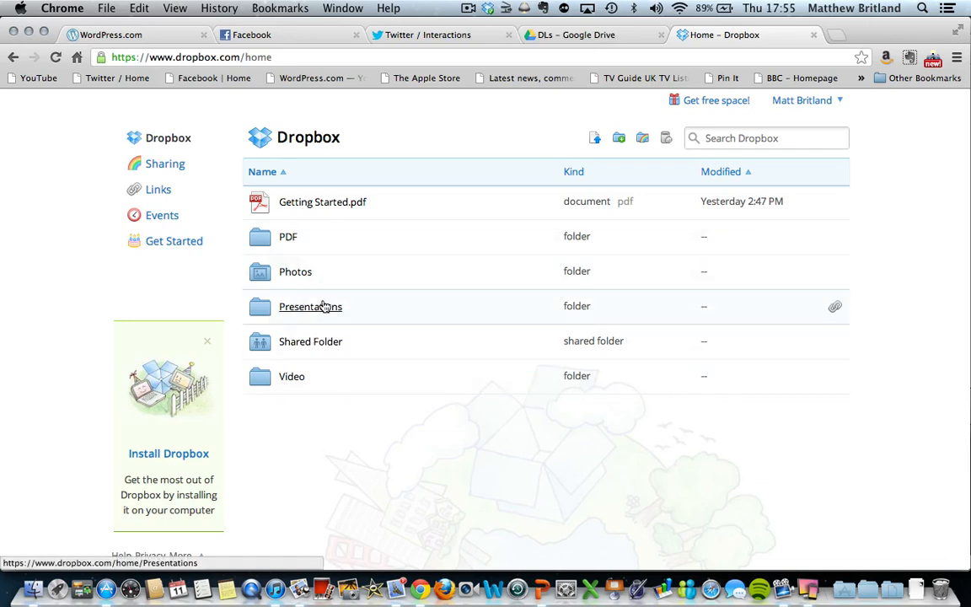
# Check the Presentations folder on Dropbox web for Assembly_Useful_websites.pptx beside blooms.ppt.
pyautogui.click(310, 307)
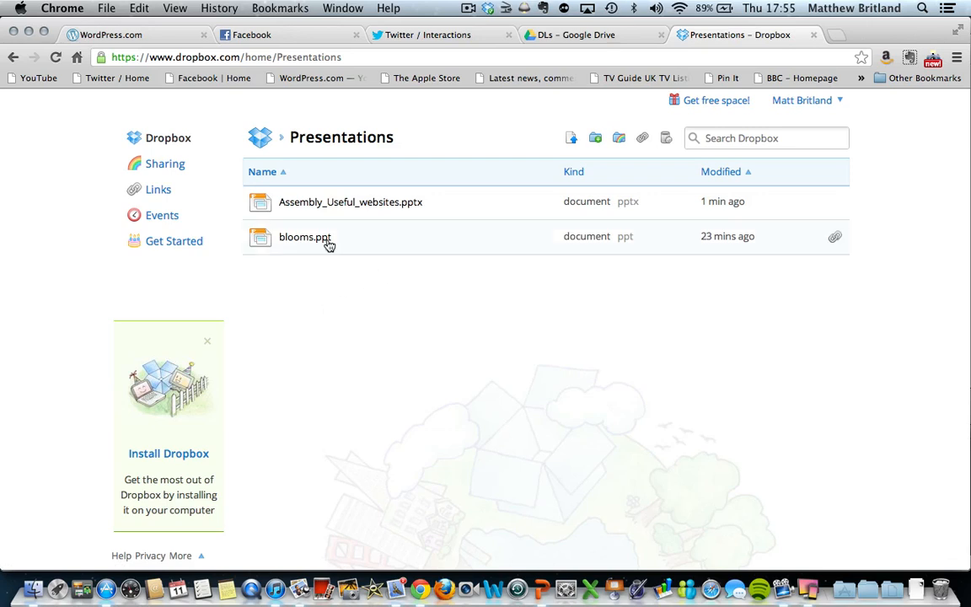
pyautogui.moveTo(319, 230)
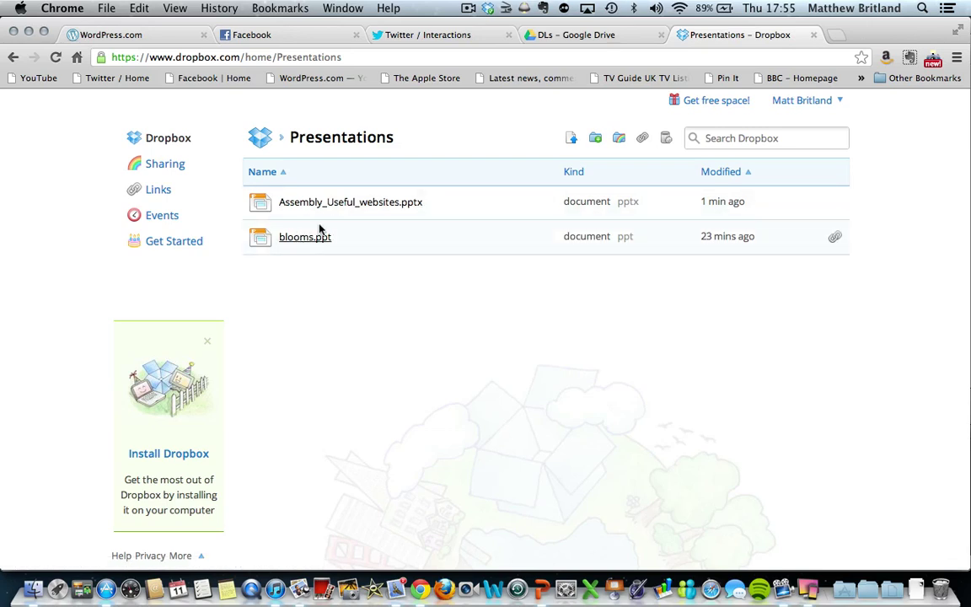
pyautogui.moveTo(284, 226)
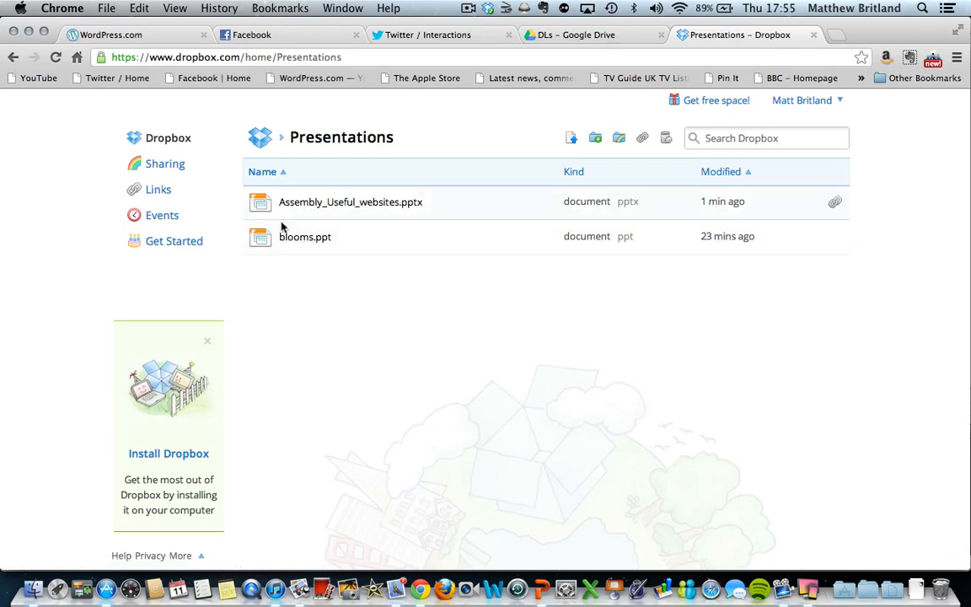
pyautogui.moveTo(358, 223)
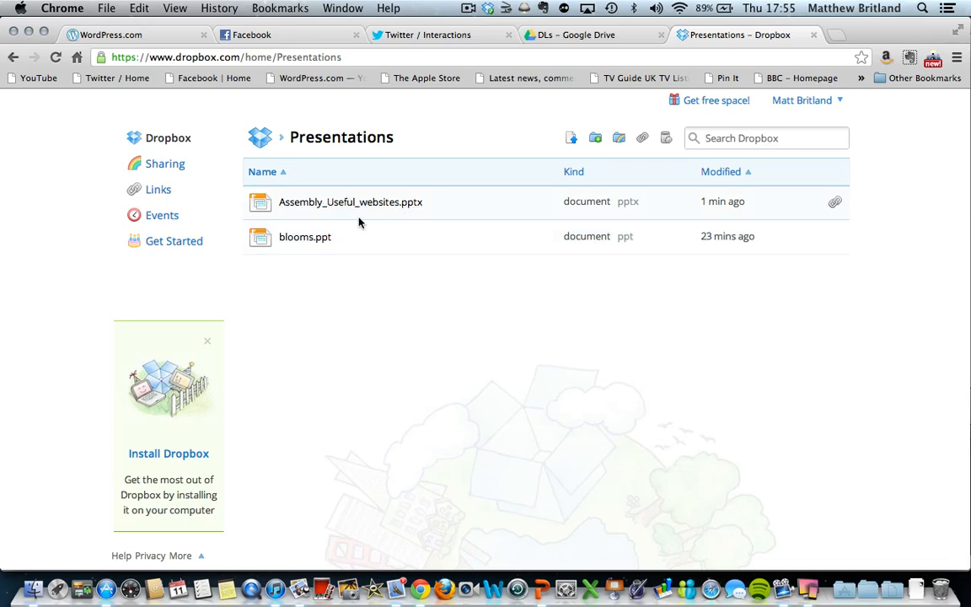
pyautogui.moveTo(379, 209)
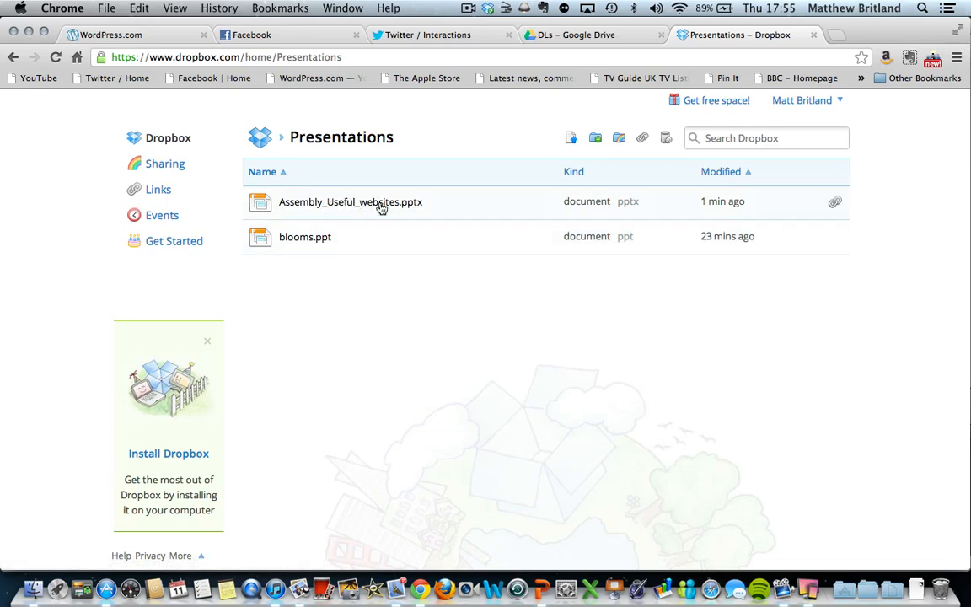
pyautogui.moveTo(351, 202)
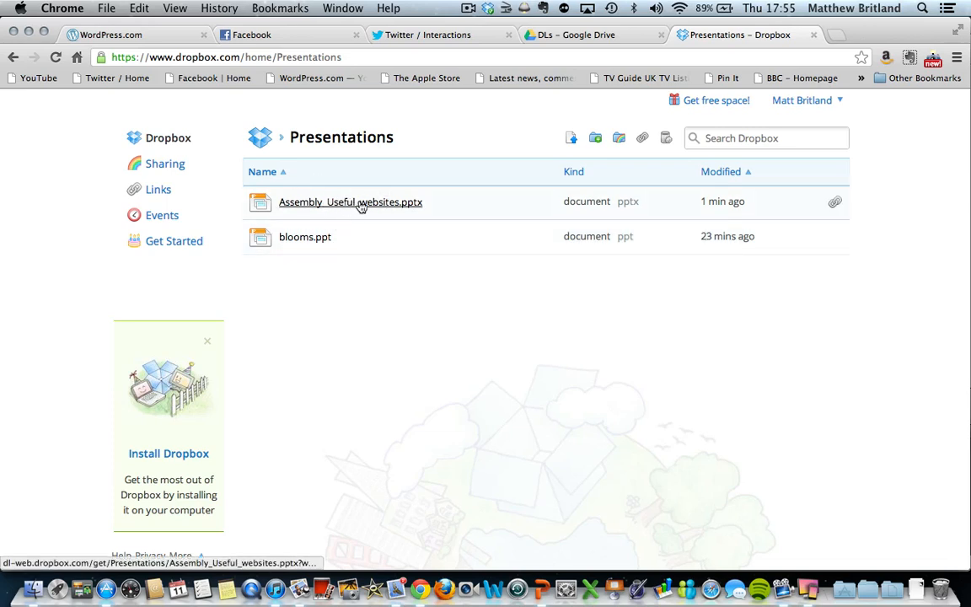
pyautogui.moveTo(451, 331)
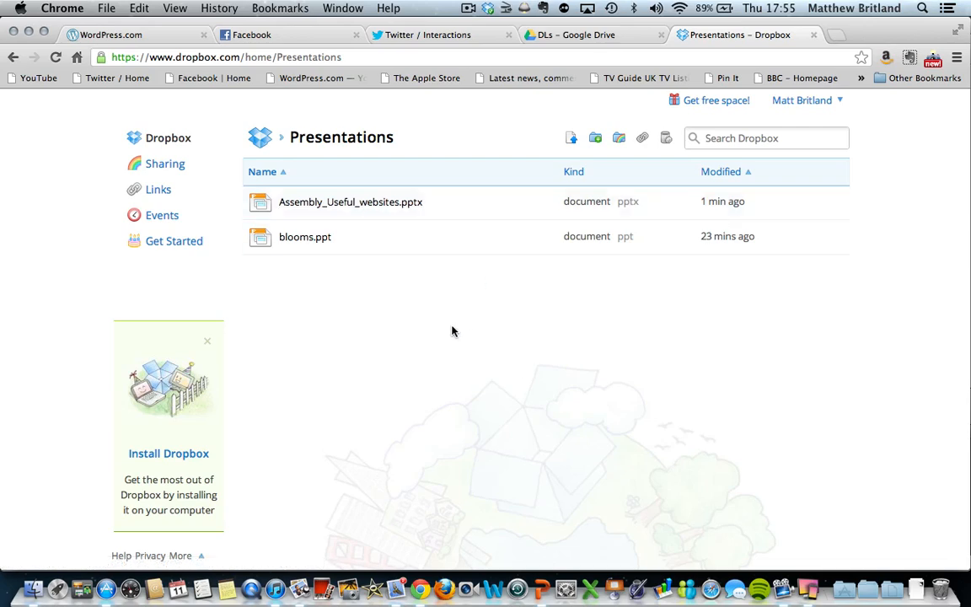
pyautogui.moveTo(533, 325)
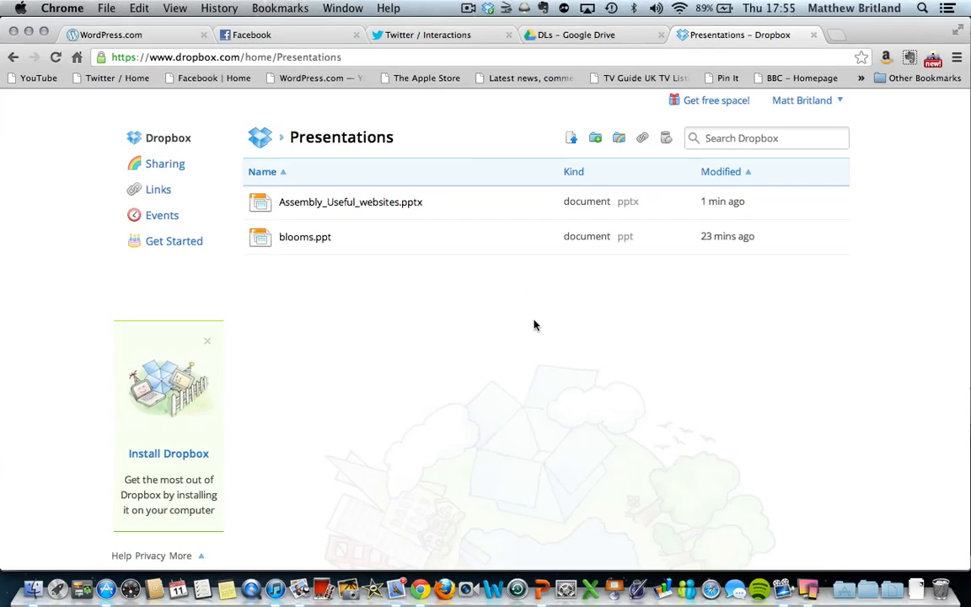
pyautogui.moveTo(540, 378)
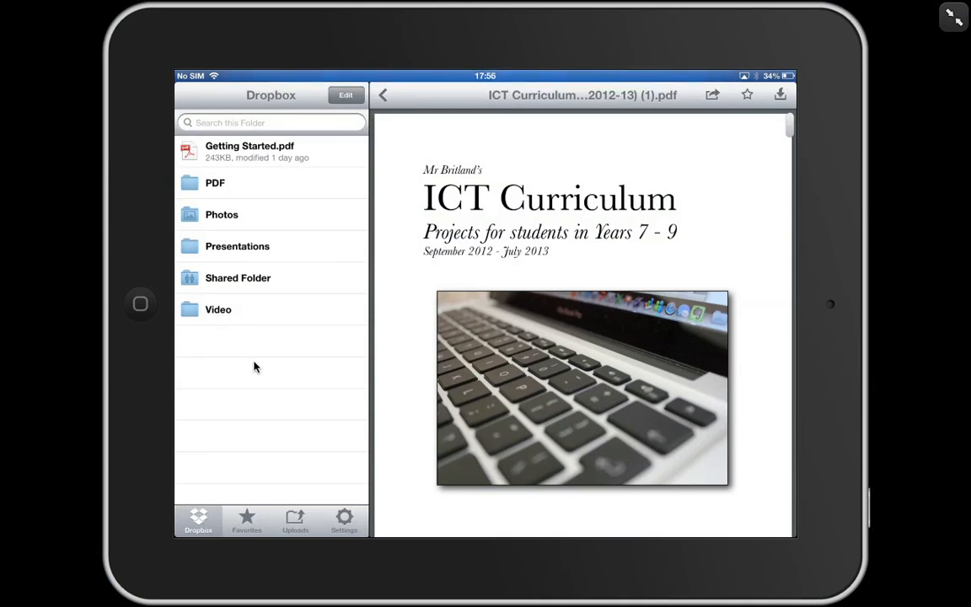
# Preview Assembly_Useful_websites.pptx from the Presentations folder in the Dropbox iPad app.
pyautogui.click(236, 247)
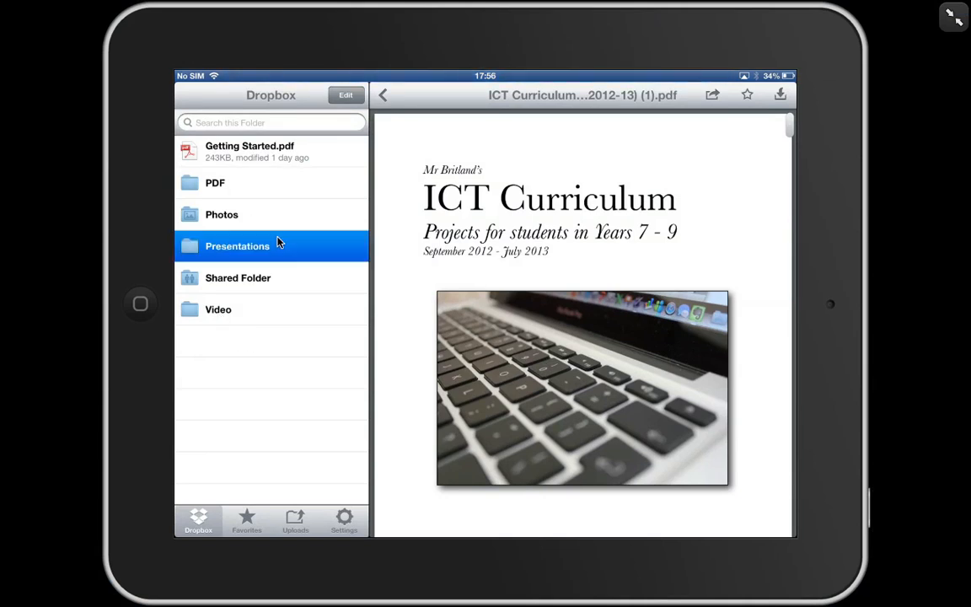
pyautogui.click(236, 246)
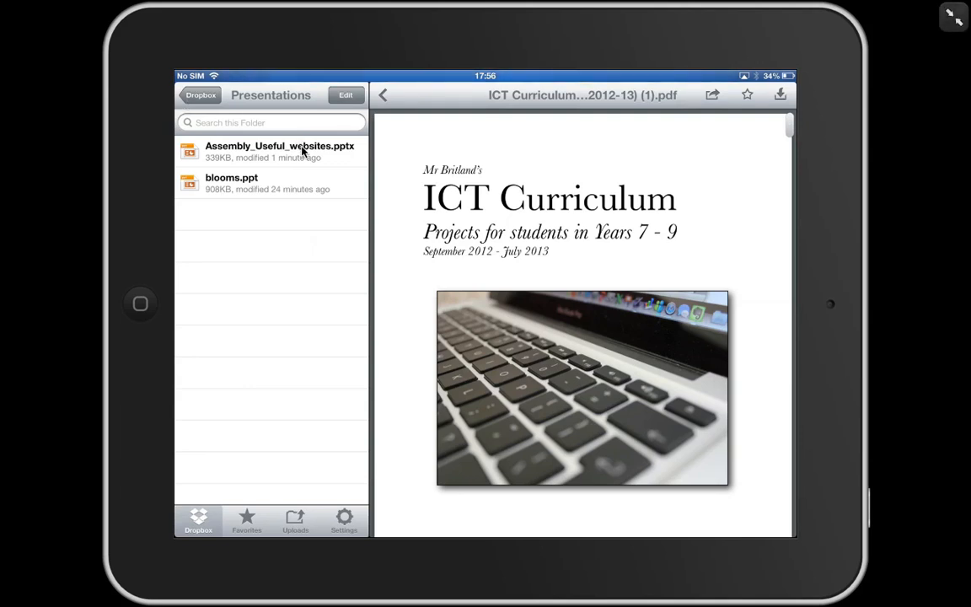
pyautogui.click(280, 151)
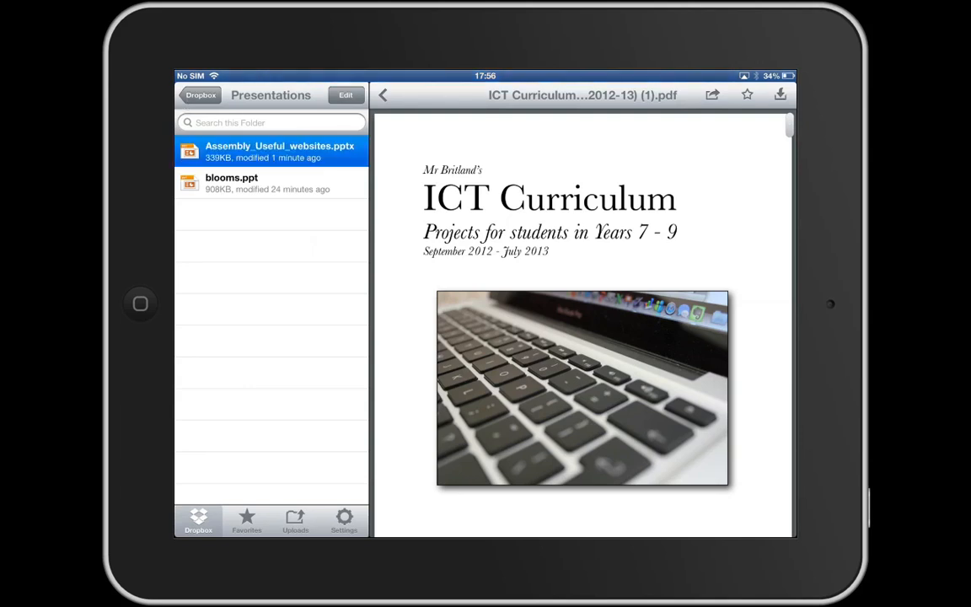
pyautogui.click(271, 152)
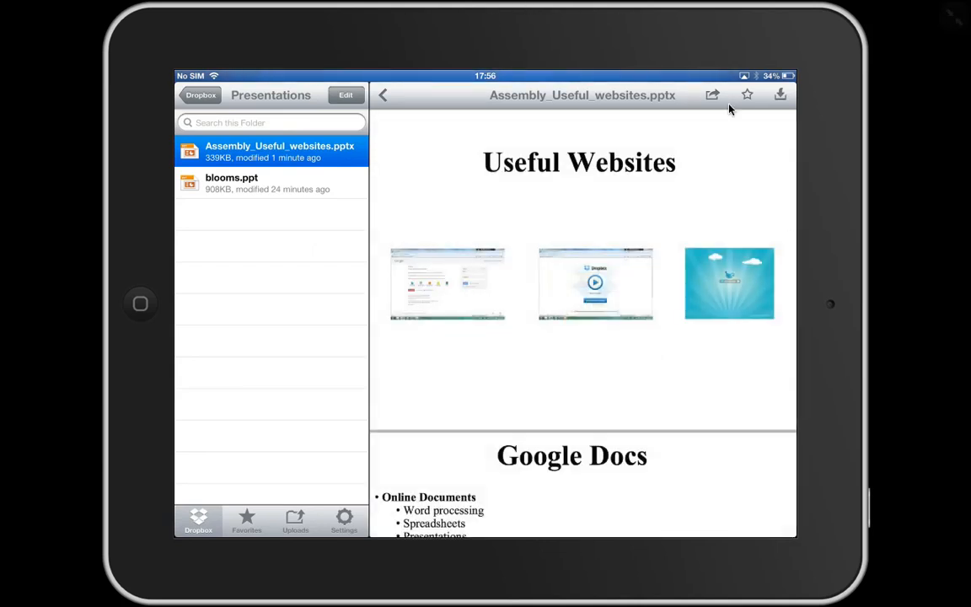
pyautogui.moveTo(688, 122)
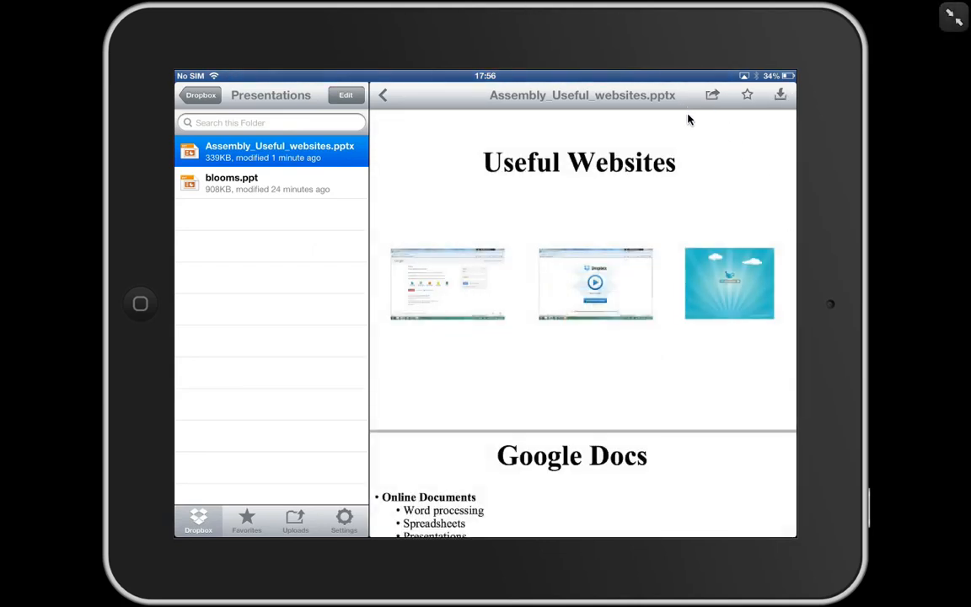
# Show the sharing and Open In choices for Assembly_Useful_websites.pptx.
pyautogui.click(712, 94)
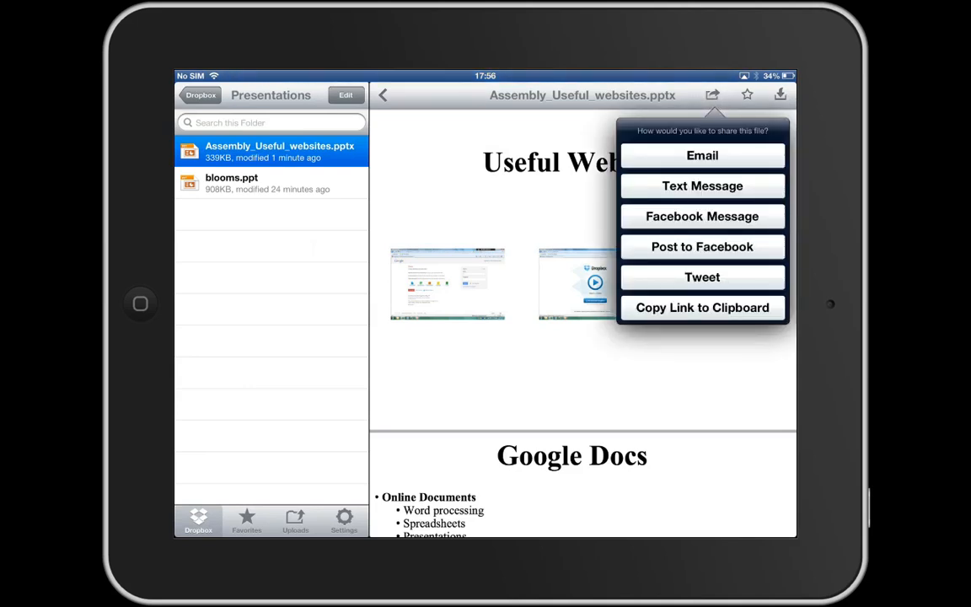
pyautogui.moveTo(656, 44)
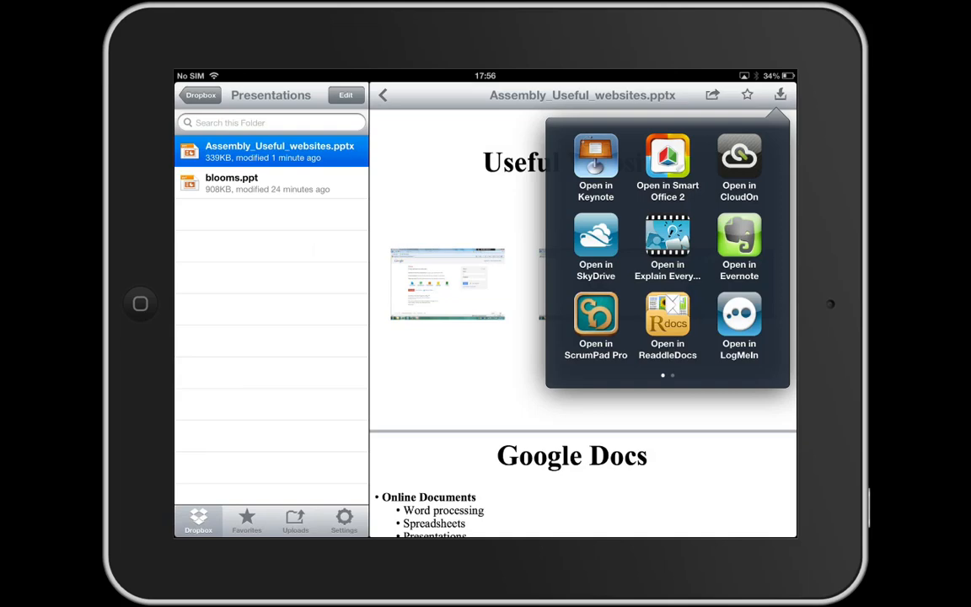
pyautogui.moveTo(613, 154)
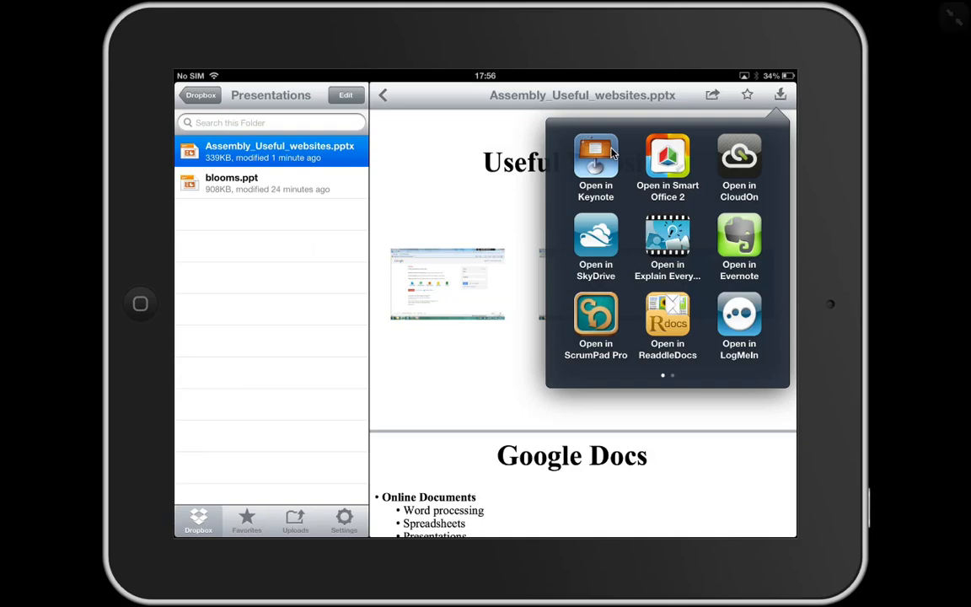
# Send the presentation to Keynote and open the imported Assembly_Useful_websites deck.
pyautogui.click(595, 165)
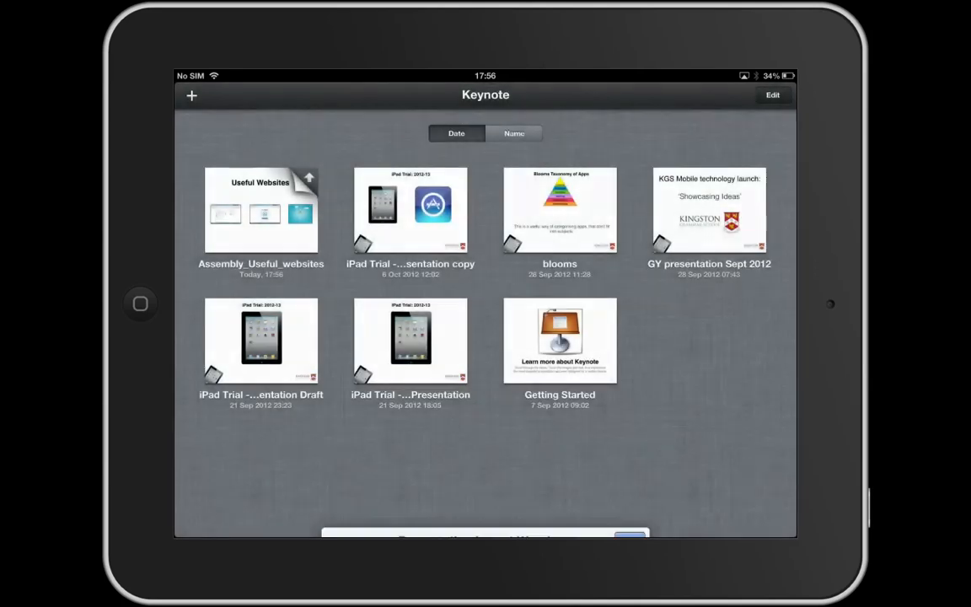
pyautogui.click(260, 211)
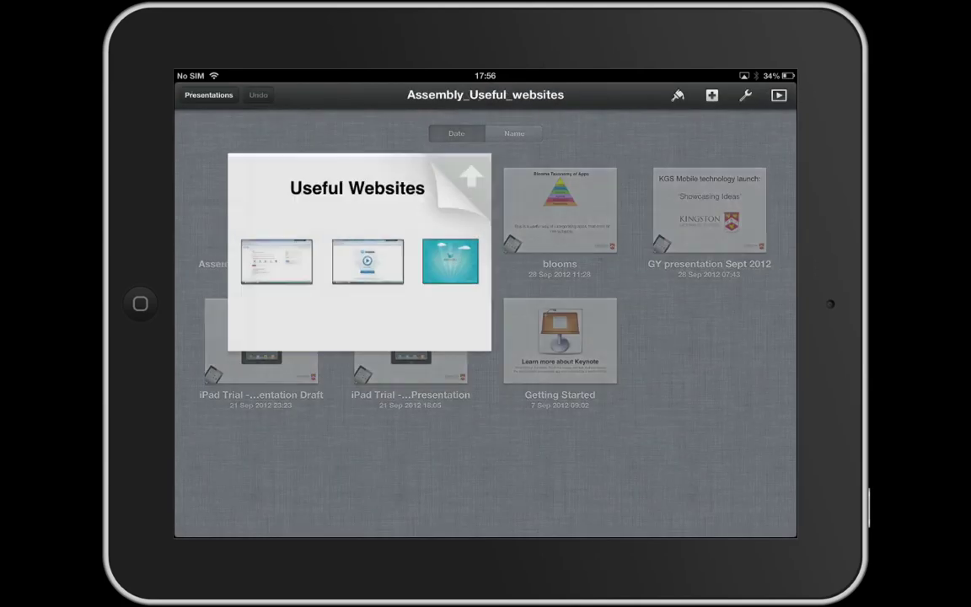